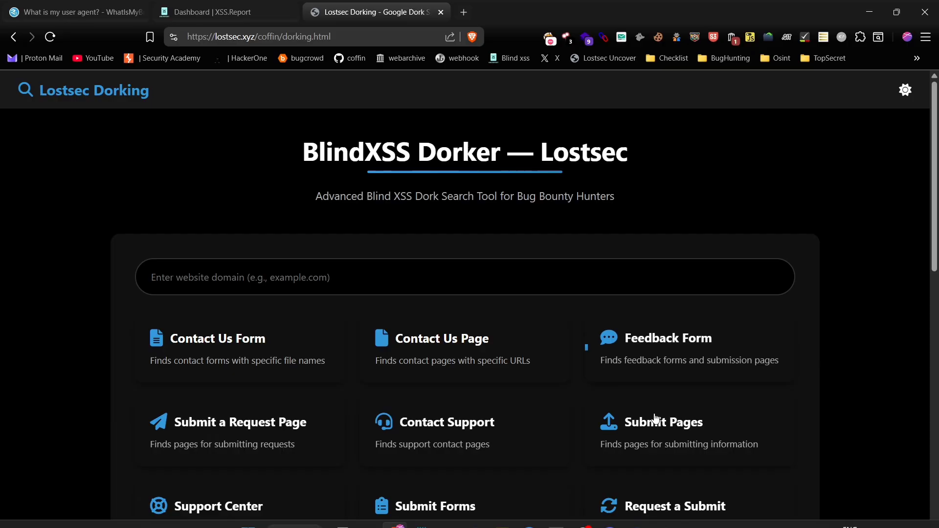
Step: Run the nasa.gov contact-page dork and open NASA's C3RS Contact Us page
scroll("down", 3)
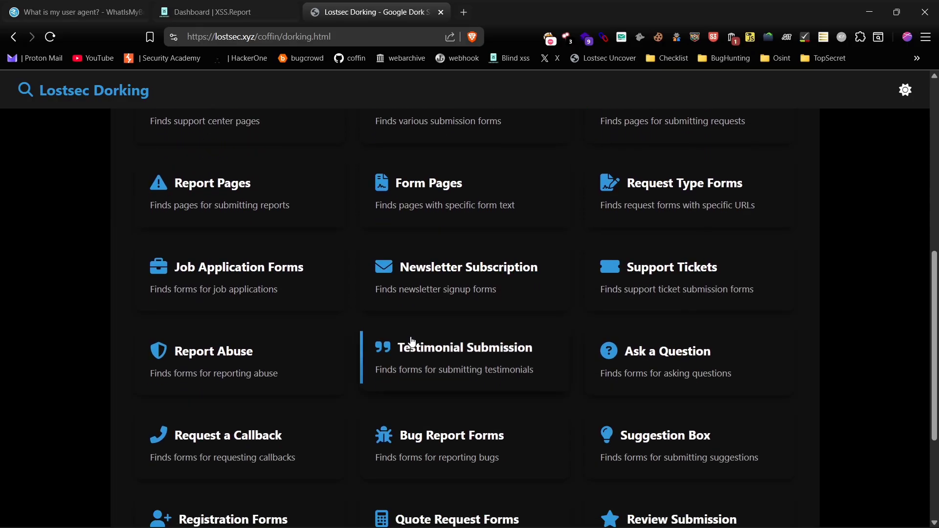
scroll("up", 3)
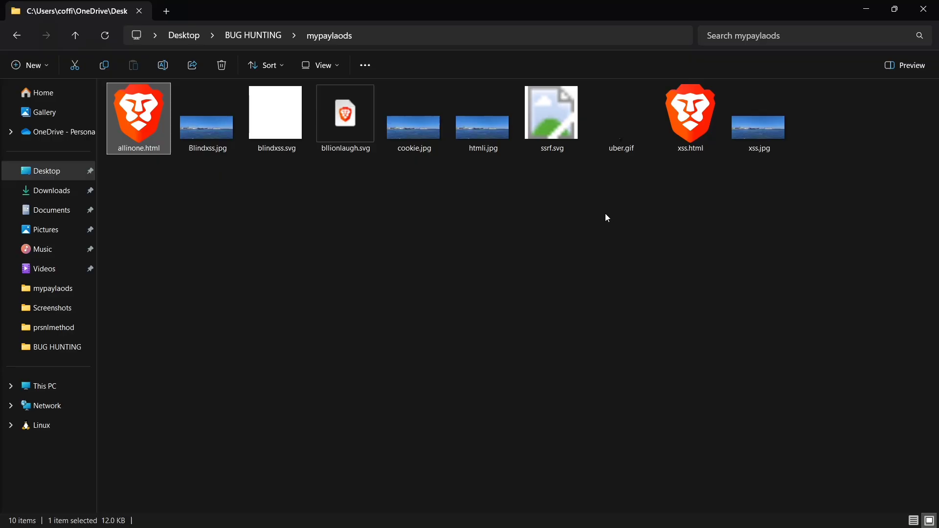
mouse_move(870, 64)
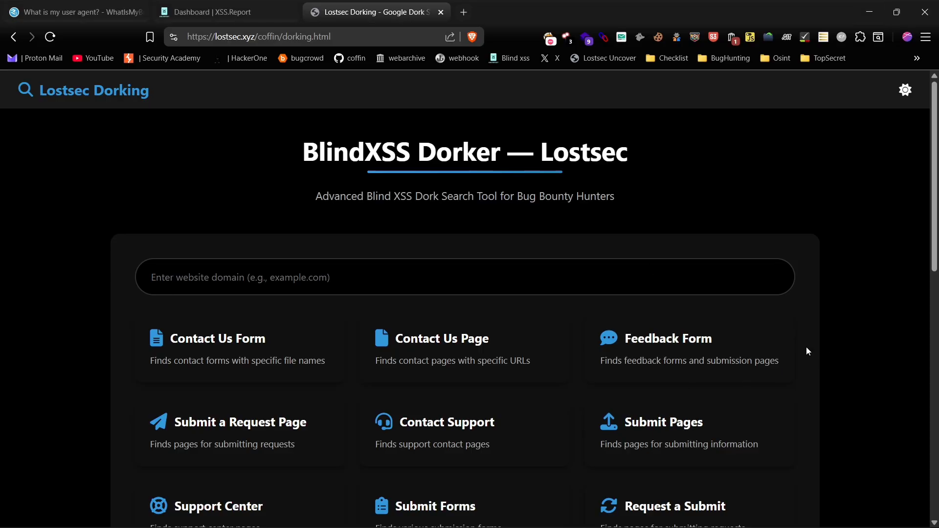
scroll("down", 3)
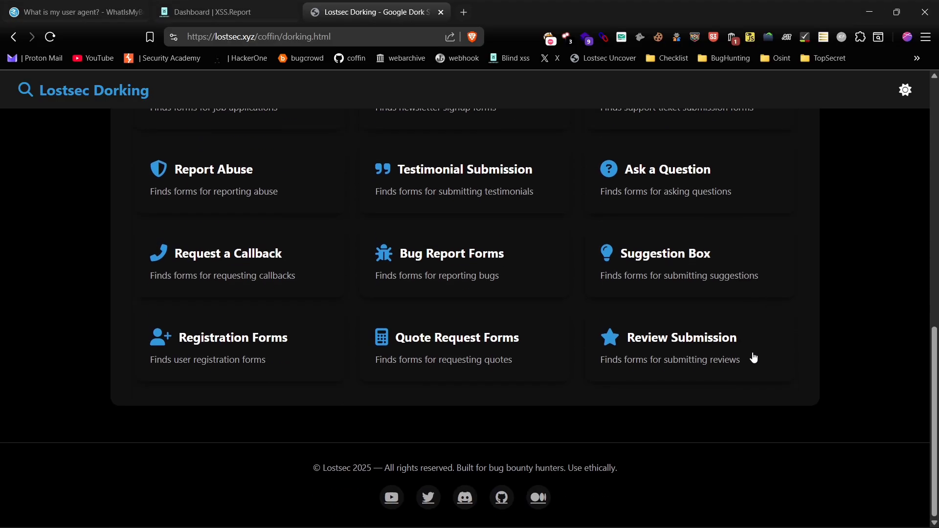
scroll("up", 3)
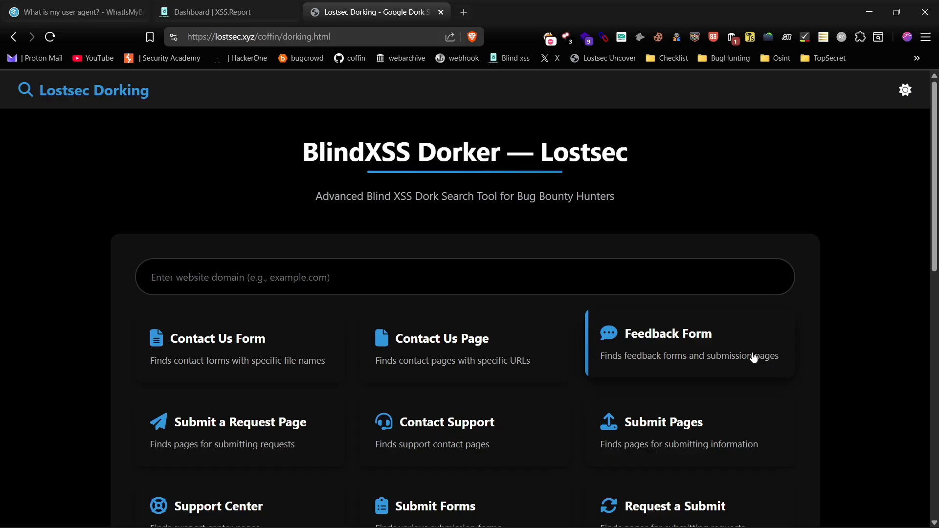
type("nasa")
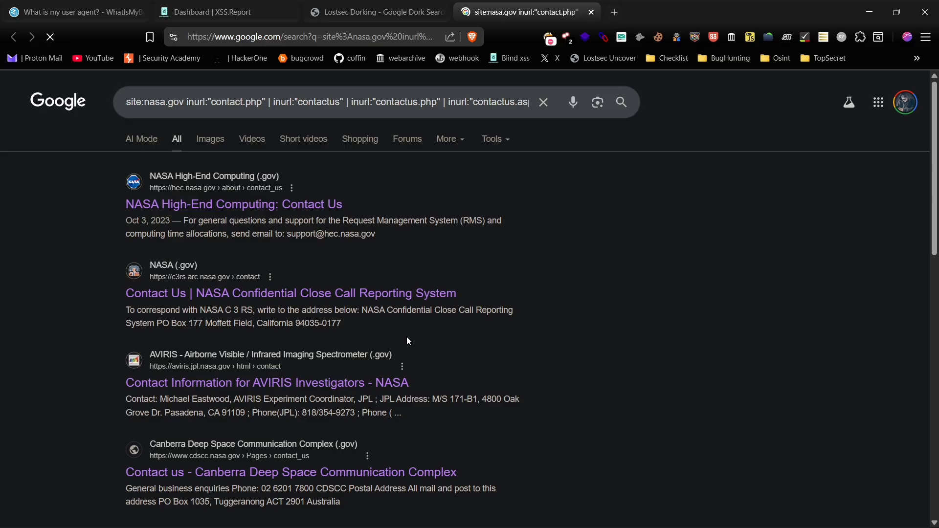
mouse_move(278, 300)
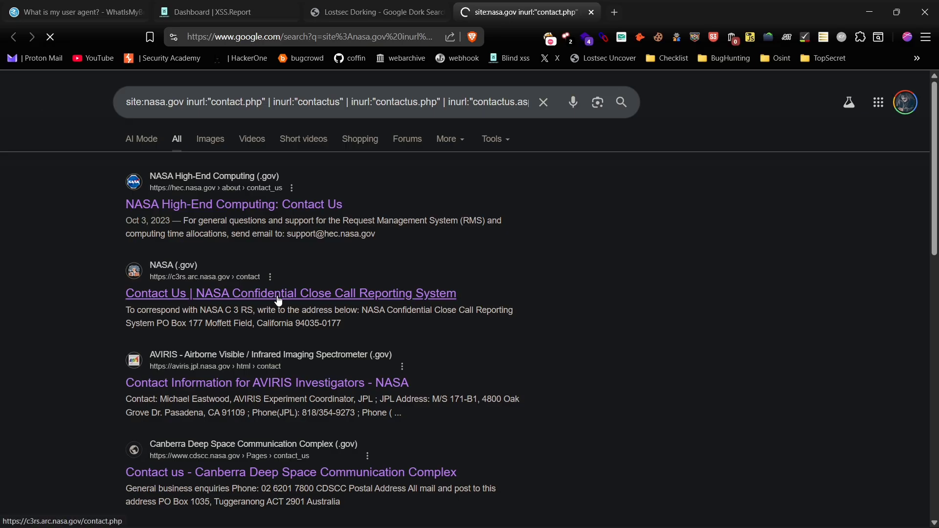
left_click(278, 294)
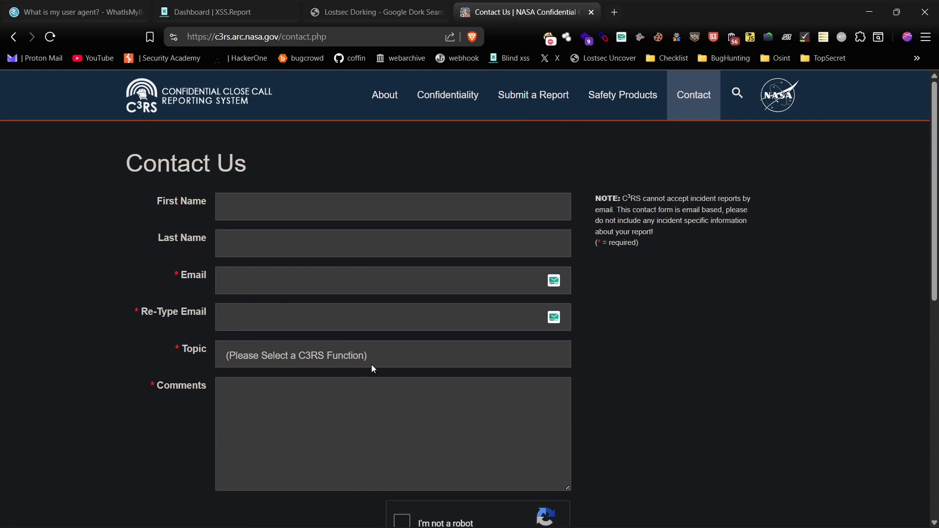
Step: URL-encode the XSS.Report payload list, then bring up Blind XSS Manager on the C3RS form
left_click(225, 12)
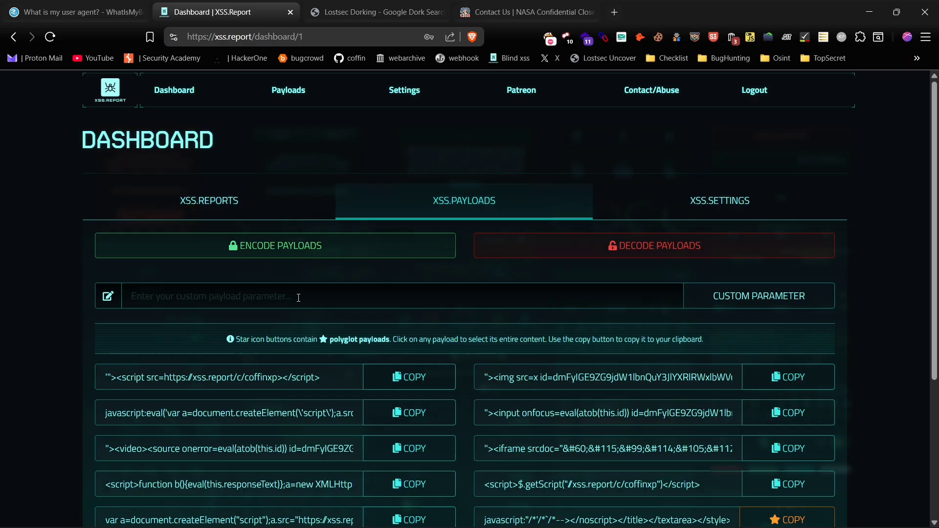
scroll("down", 3)
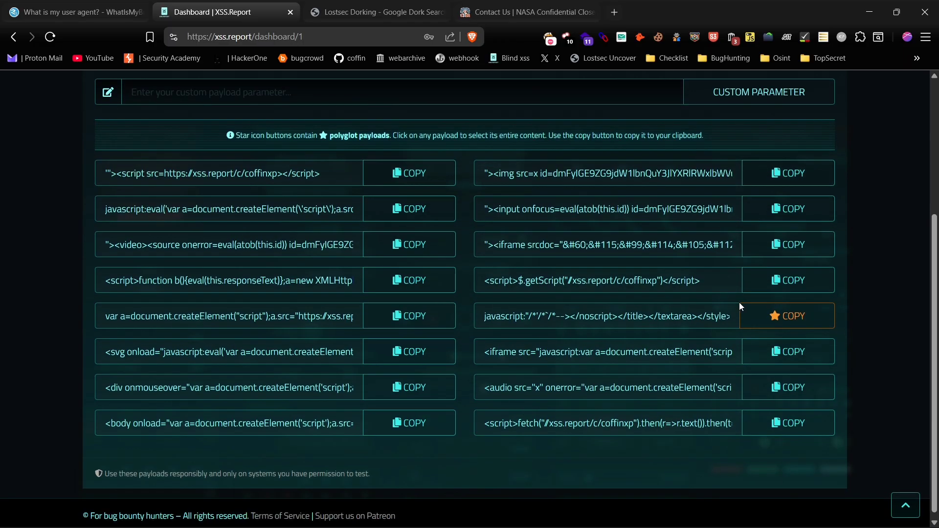
scroll("up", 3)
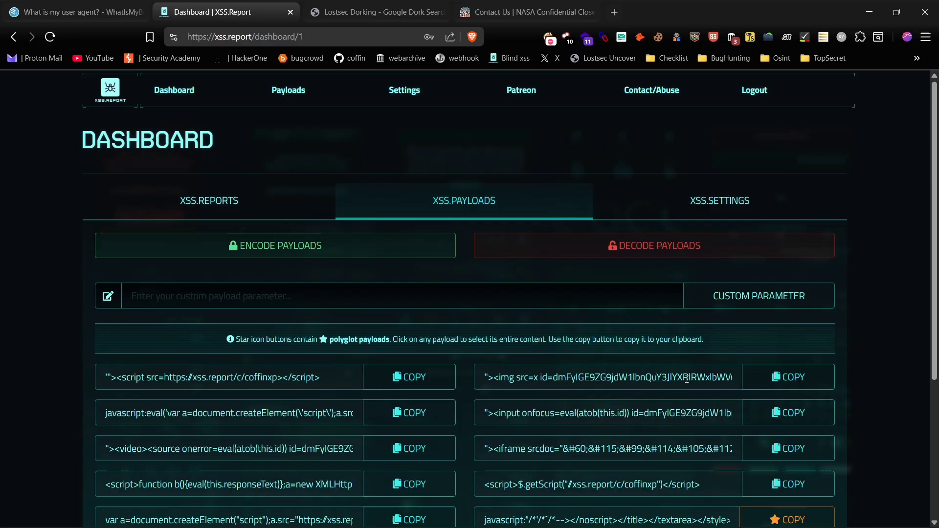
left_click(281, 245)
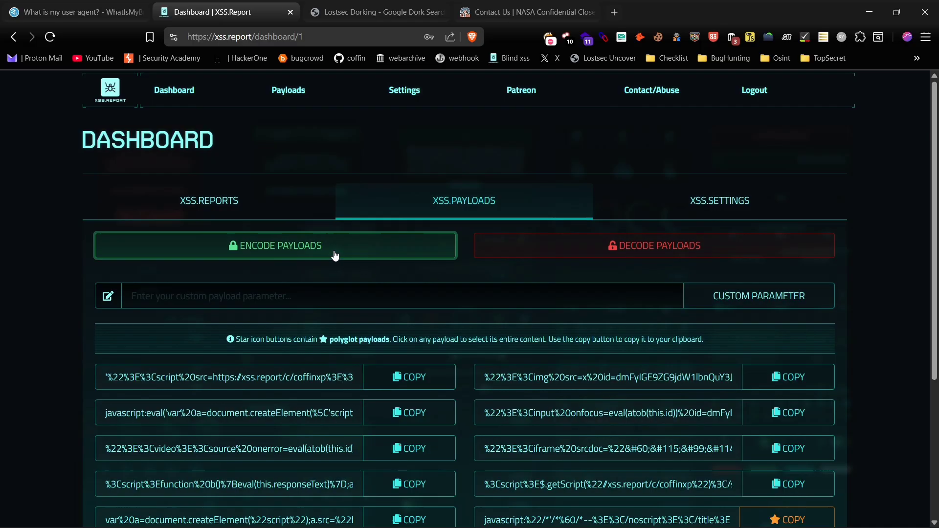
scroll("down", 3)
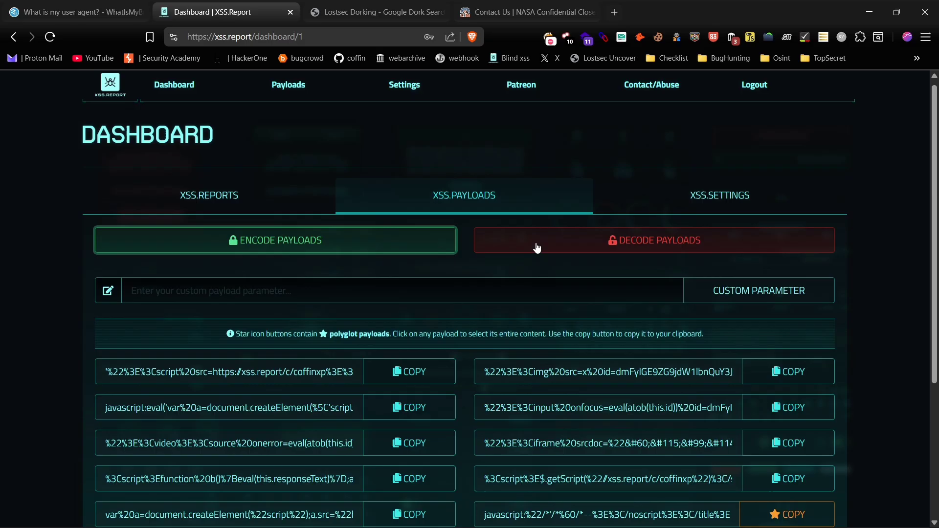
left_click(655, 240)
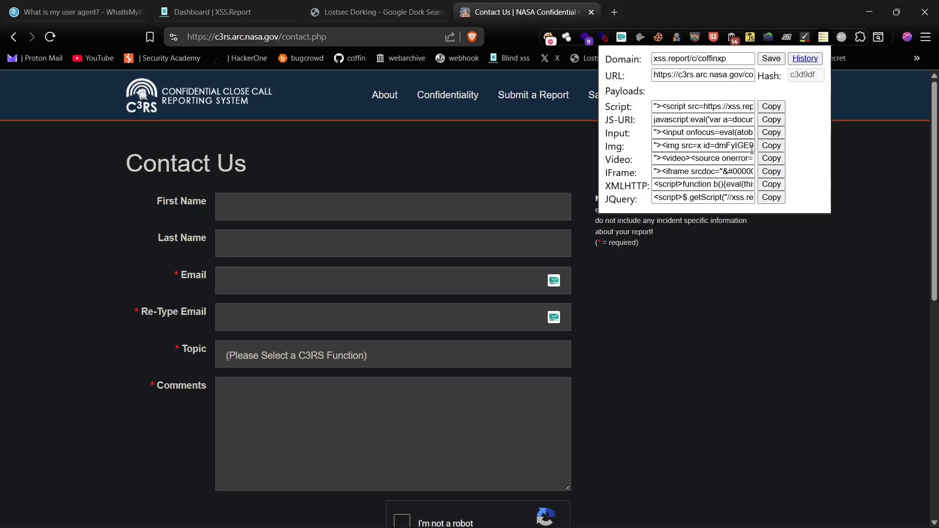
Step: Check payload hash history, select the callback domain, and copy the script-tag payload
left_click(805, 59)
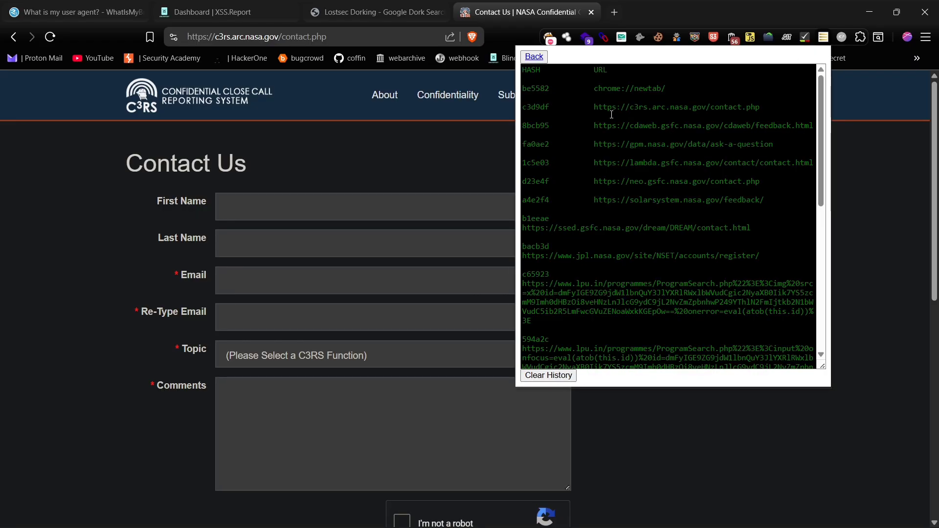
scroll("down", 3)
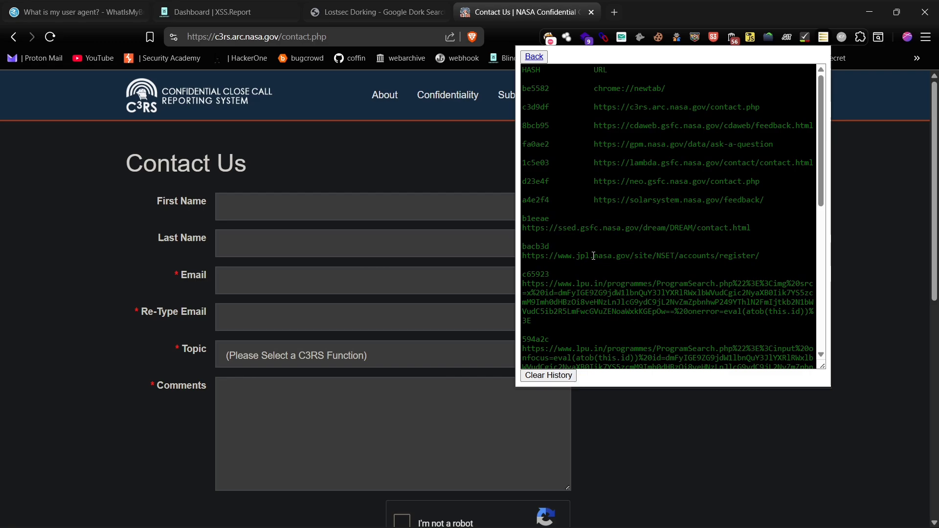
left_click(533, 56)
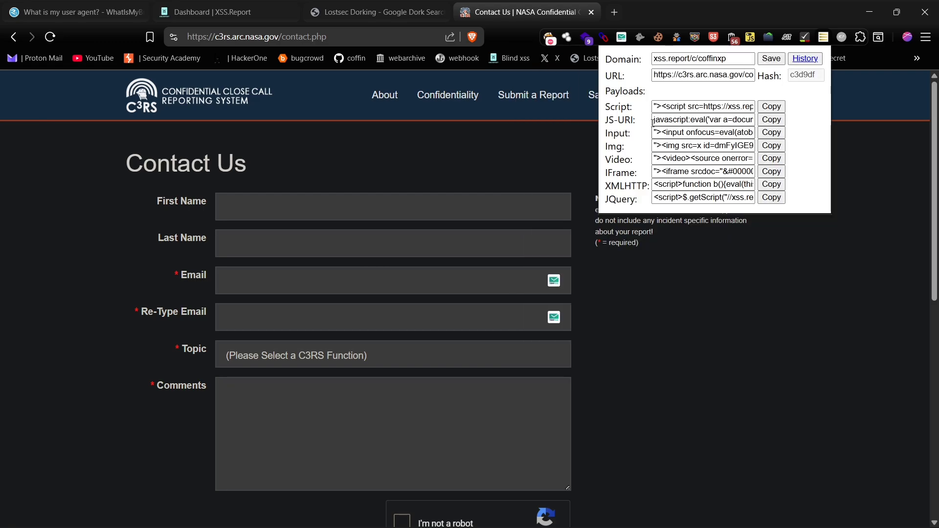
triple_click(702, 58)
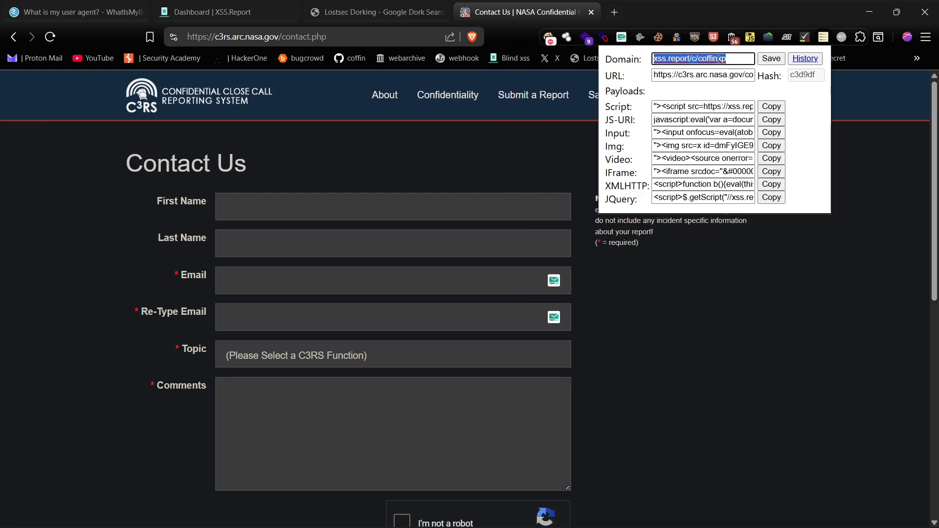
left_click(772, 106)
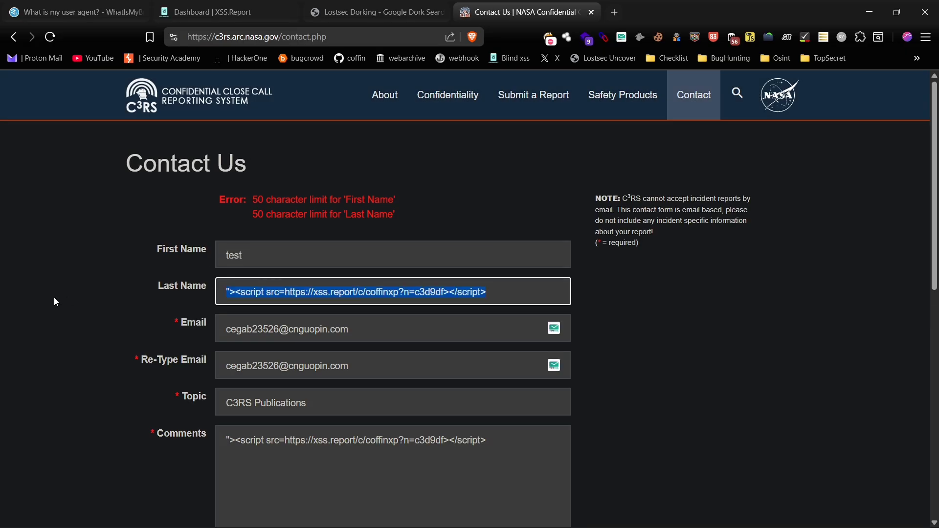
Step: Pass reCAPTCHA, submit NASA's question form with the onfocus payload, and return to Lostsec
scroll("down", 3)
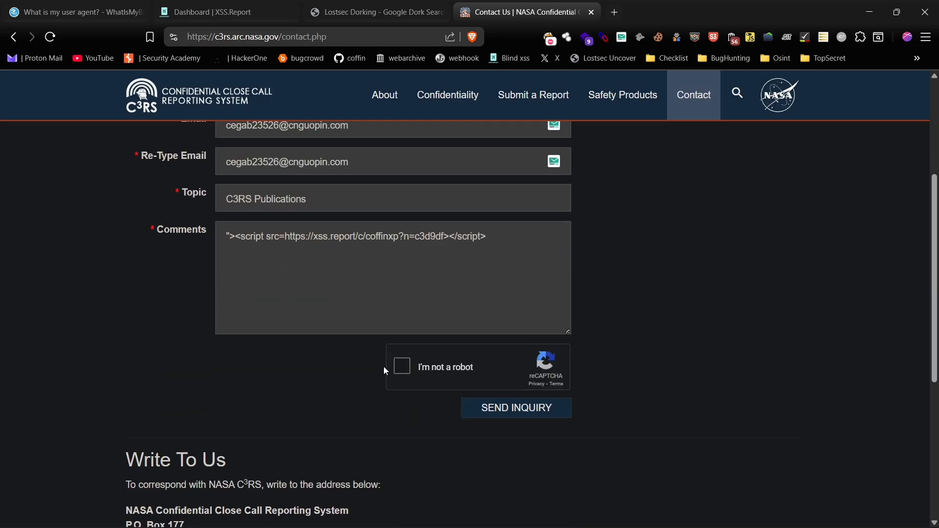
left_click(516, 408)
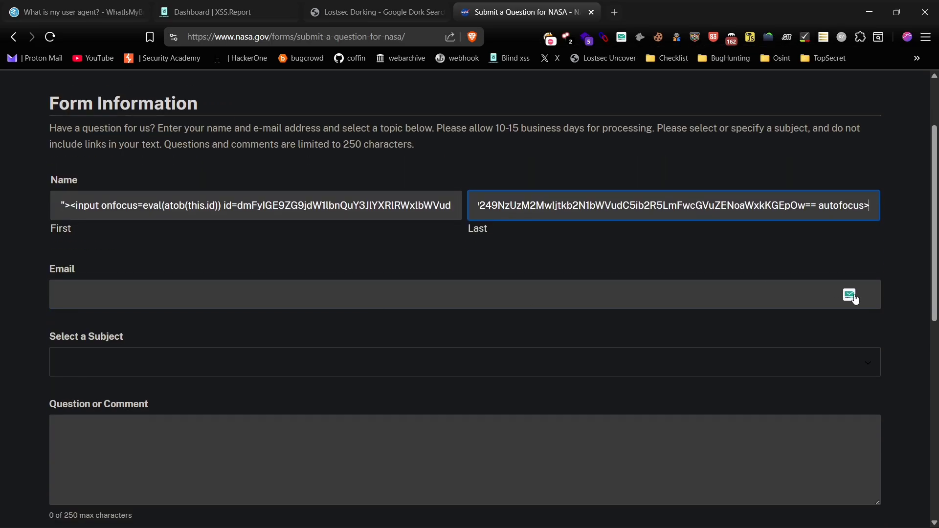
scroll("down", 3)
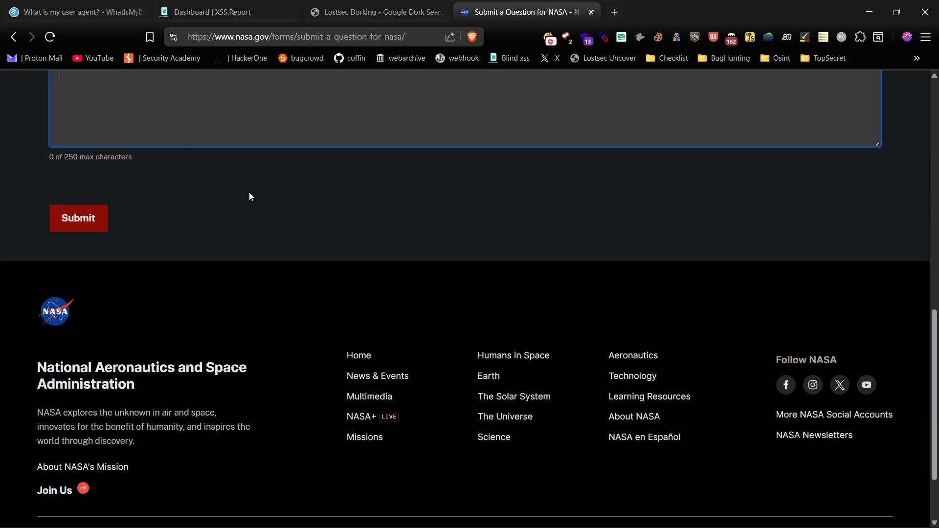
left_click(78, 218)
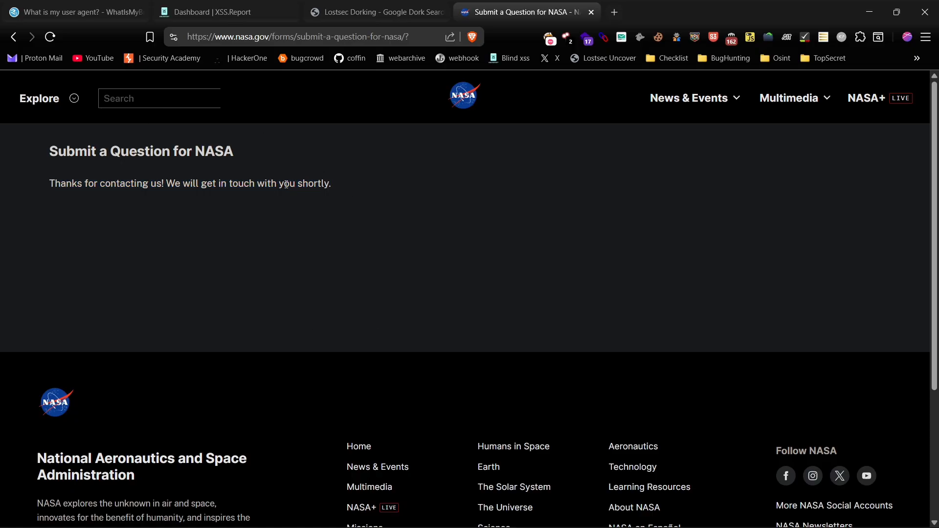
left_click(377, 12)
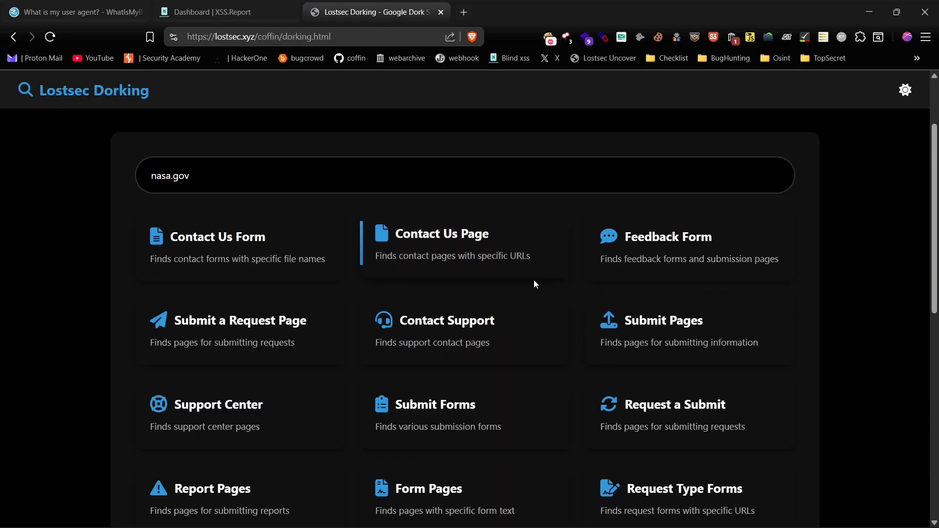
Step: Dork nasa.gov request forms and submit the Solar System feedback form with the iframe payload
scroll("down", 3)
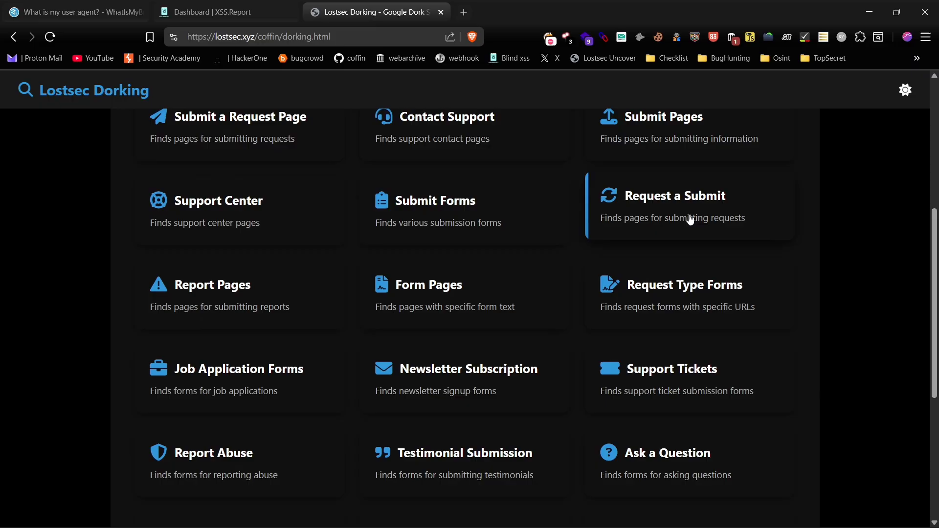
left_click(675, 196)
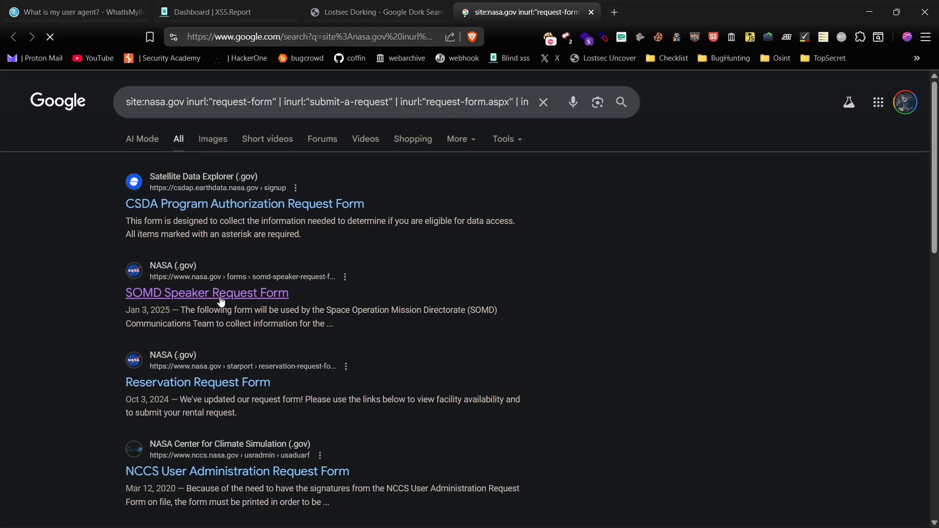
left_click(207, 292)
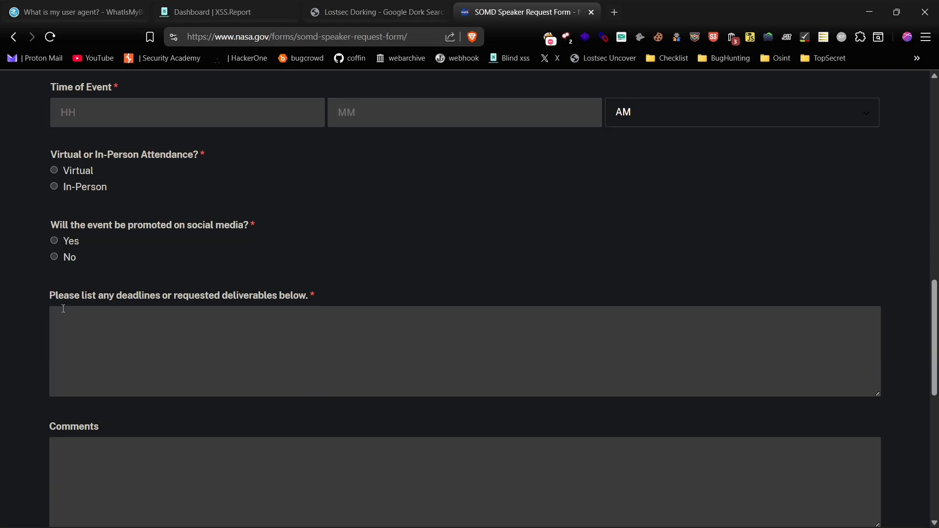
scroll("up", 3)
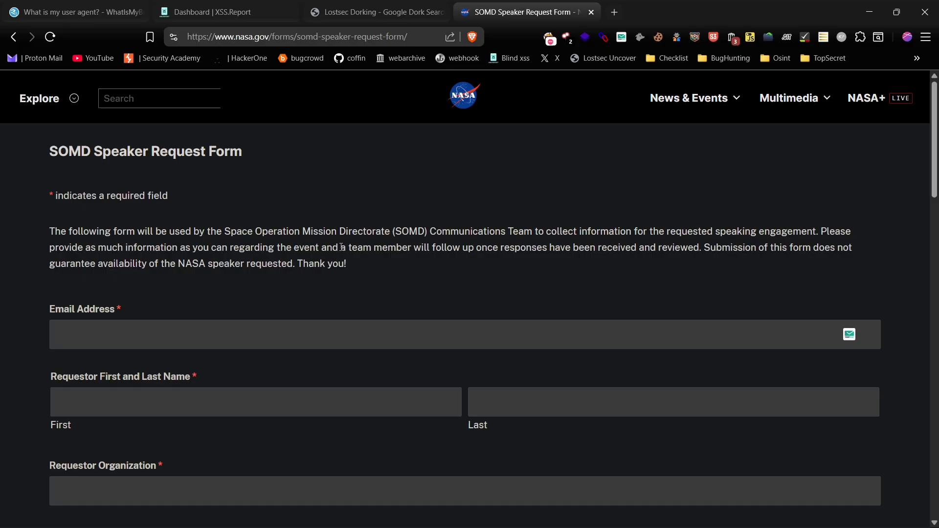
left_click(375, 12)
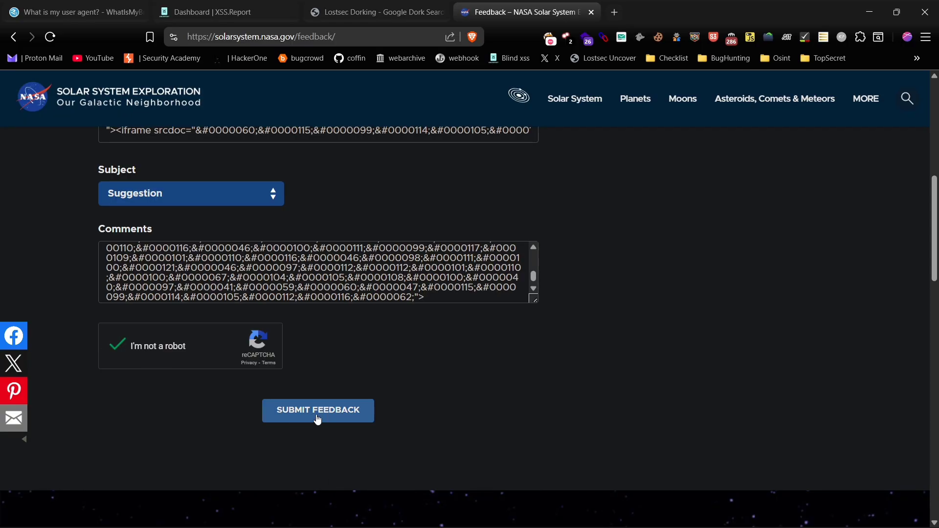
left_click(318, 410)
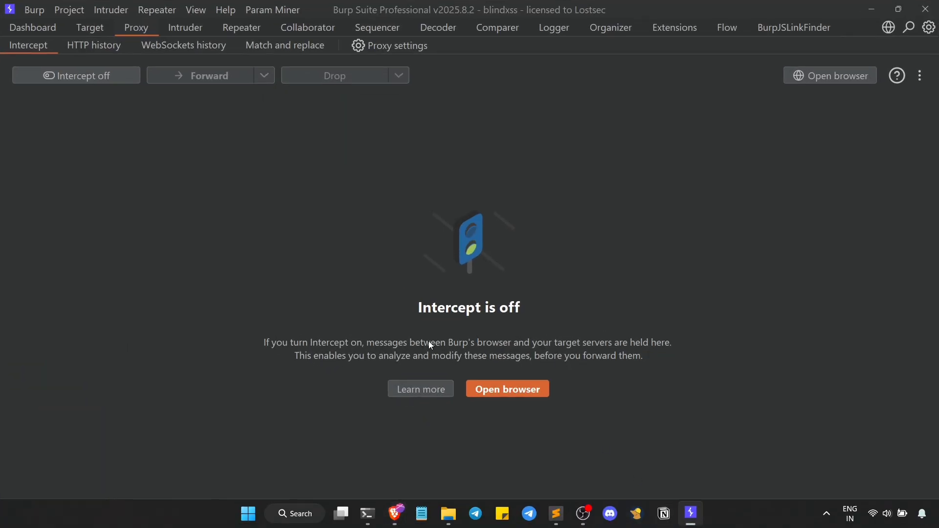
Step: Review Burp's HTTP match and replace rules and the full proxy settings
left_click(284, 45)
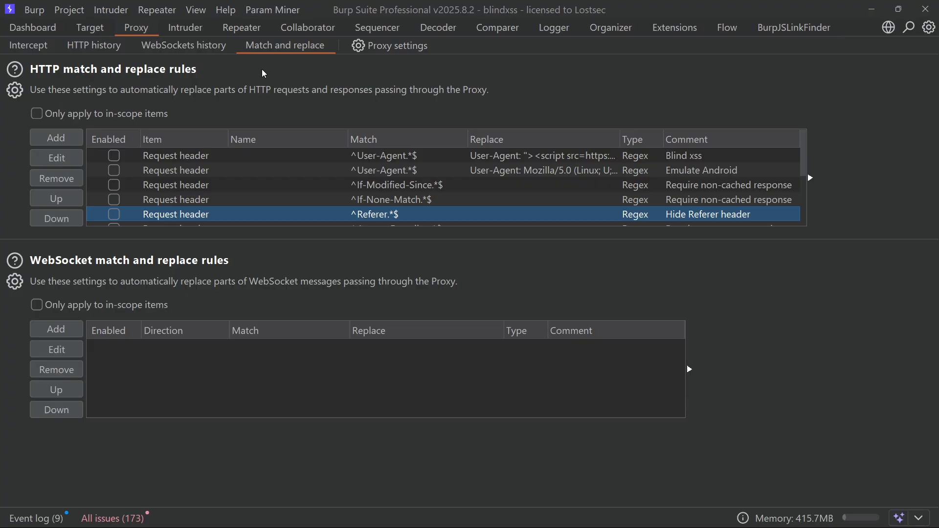
left_click(398, 45)
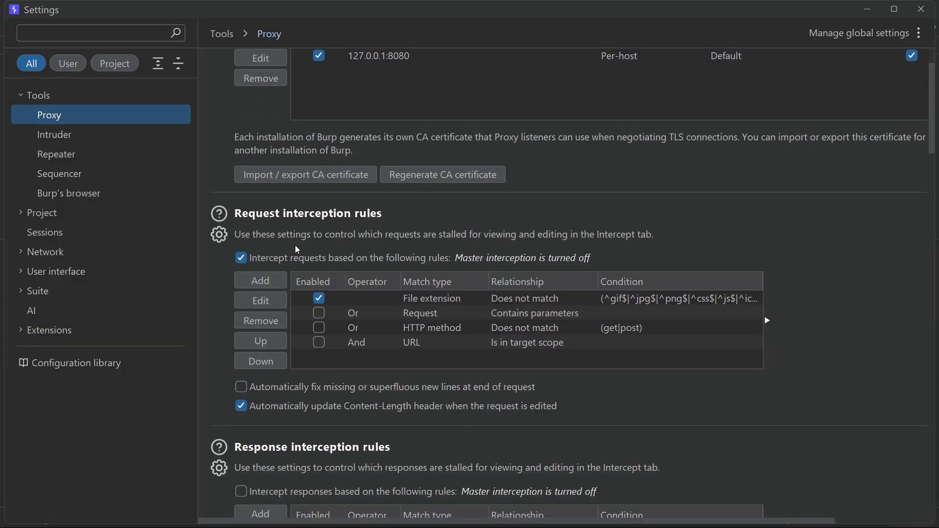
scroll("down", 3)
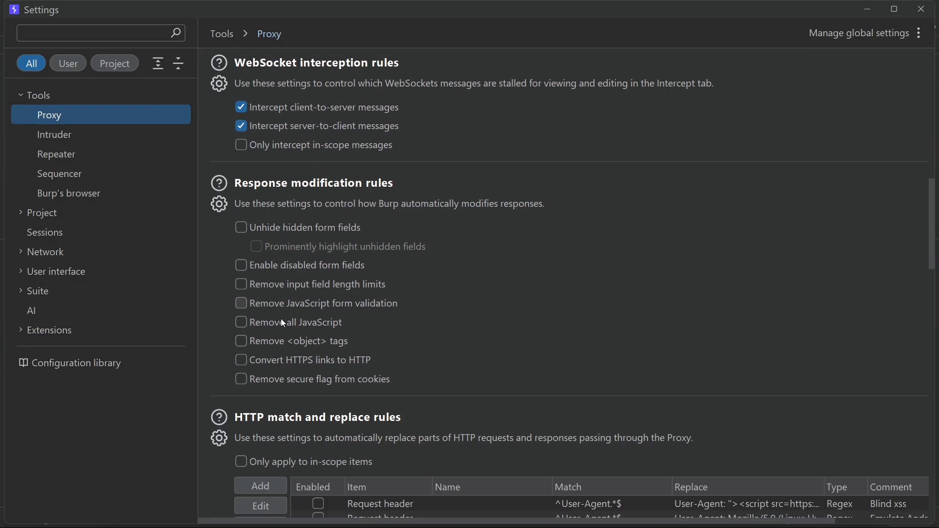
scroll("down", 3)
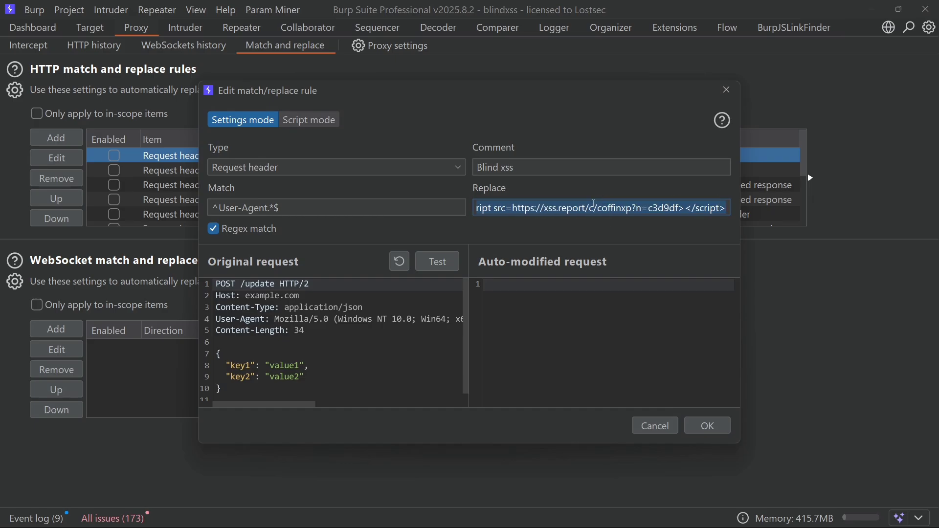
Step: Test the Blind xss rule's User-Agent rewrite, then close the rule unchanged
left_click(437, 262)
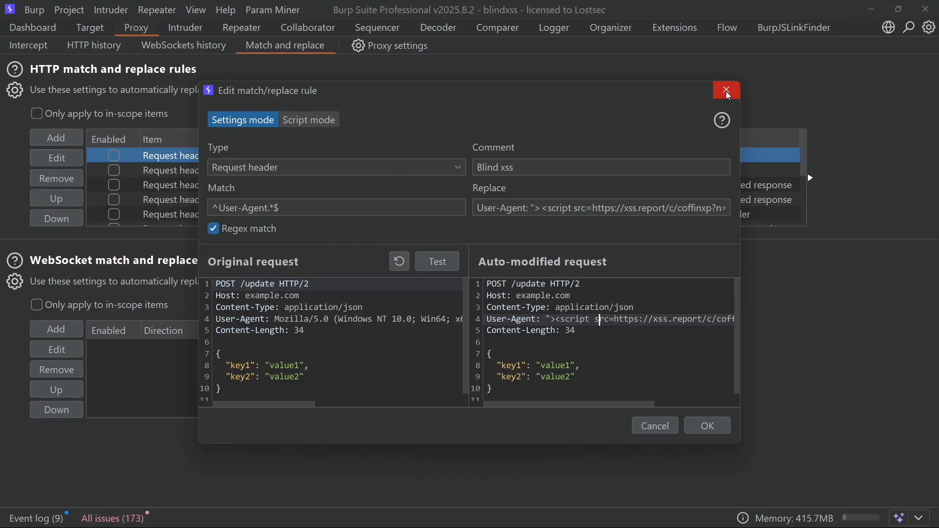
left_click(725, 89)
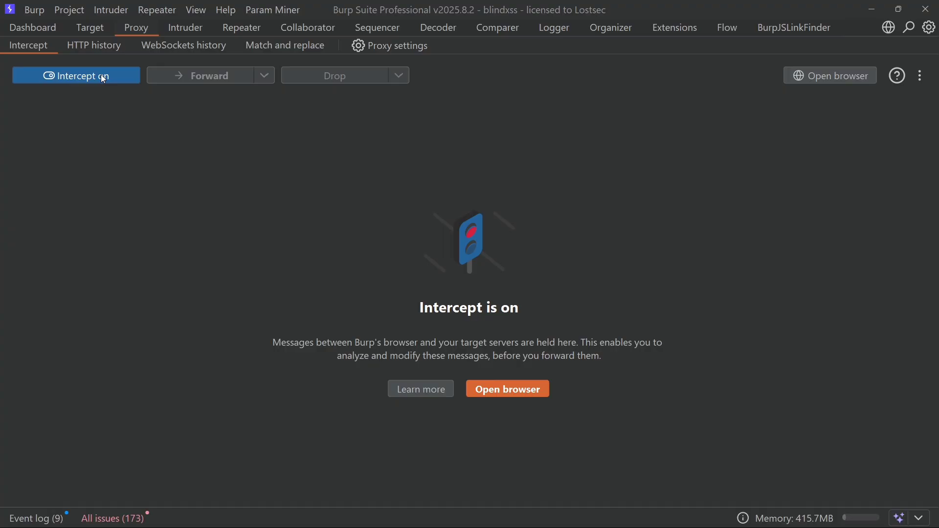
Step: Forward the intercepted POST /feedback_submit request and find it in HTTP history
left_click(691, 513)
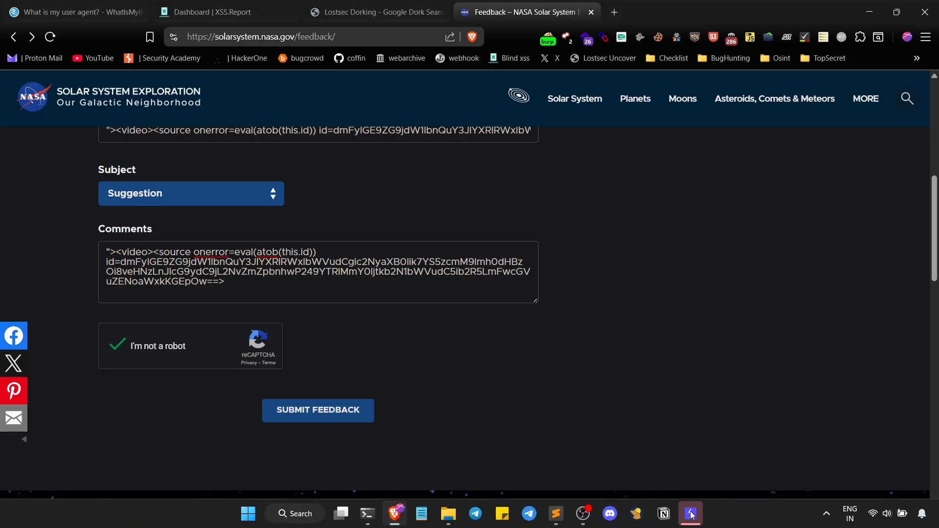
left_click(690, 514)
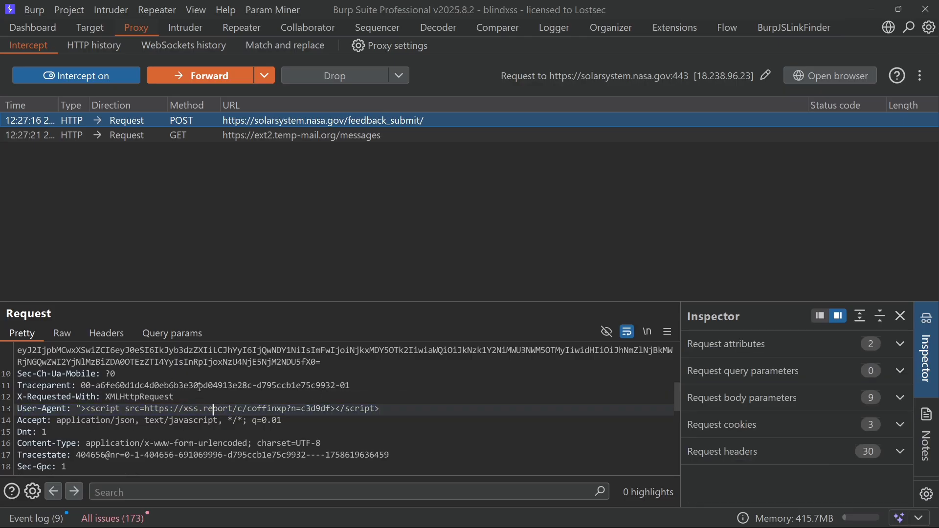
left_click(200, 76)
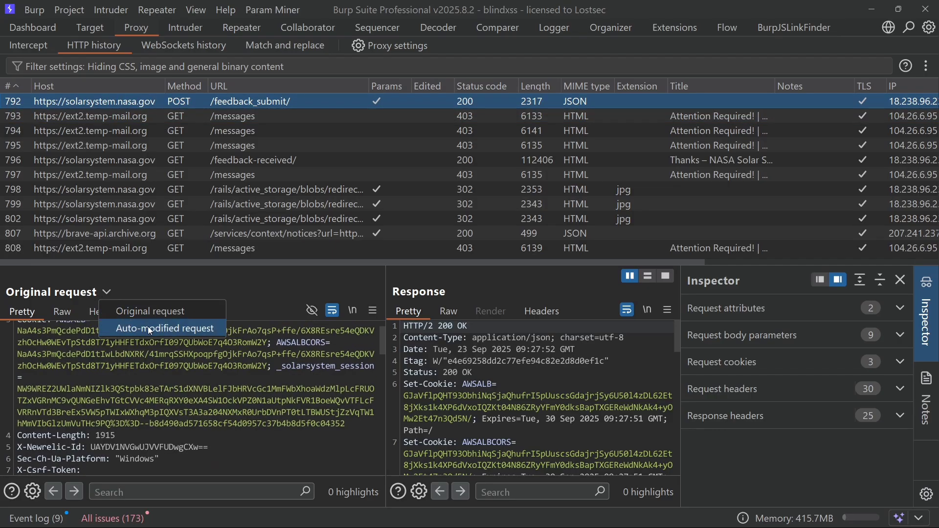
Step: View the auto-modified request showing the xss.report script in its User-Agent
left_click(165, 329)
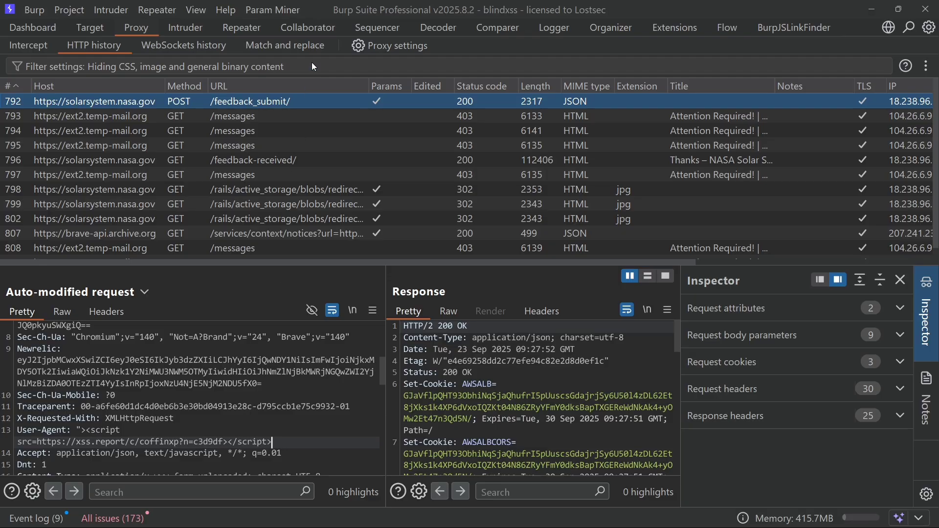
left_click(285, 45)
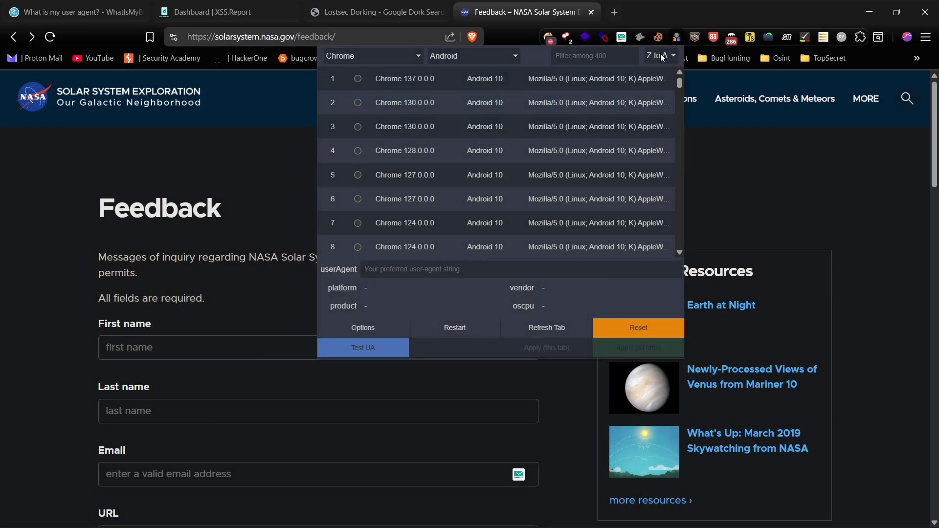
mouse_move(812, 38)
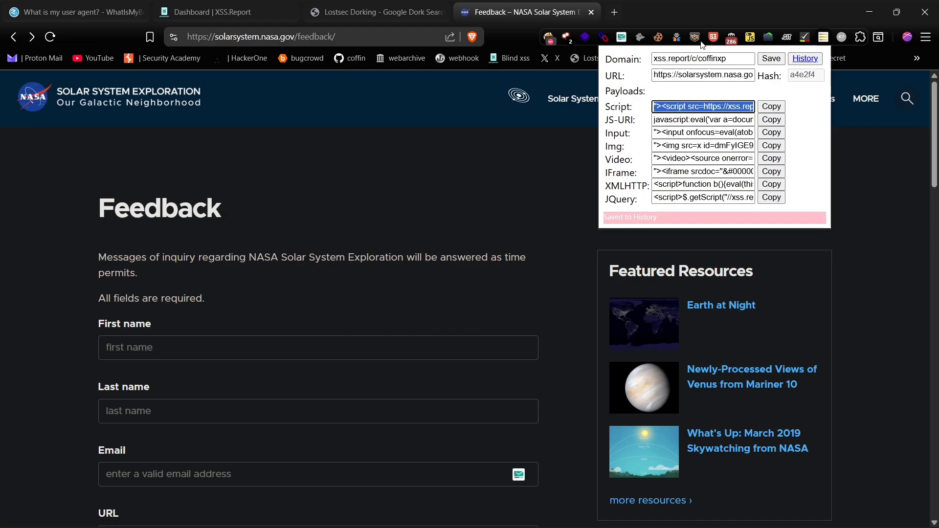
left_click(695, 37)
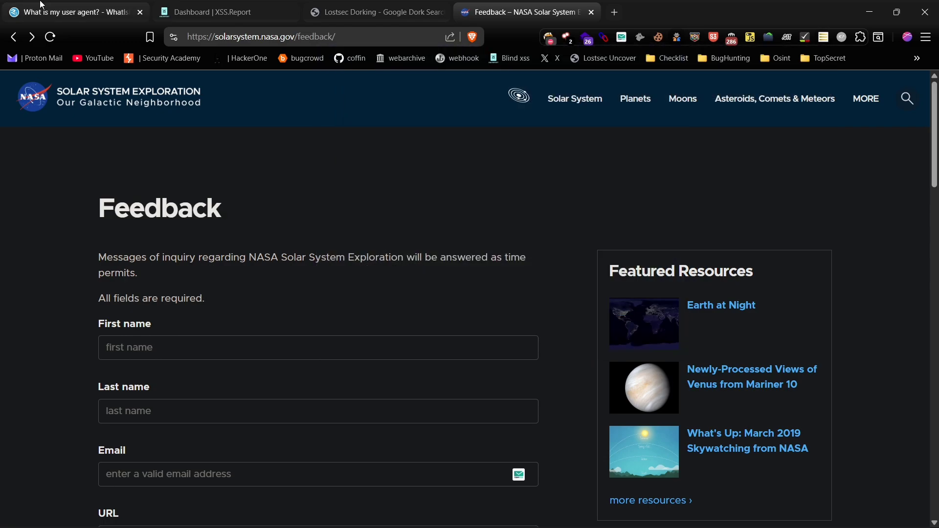
left_click(73, 12)
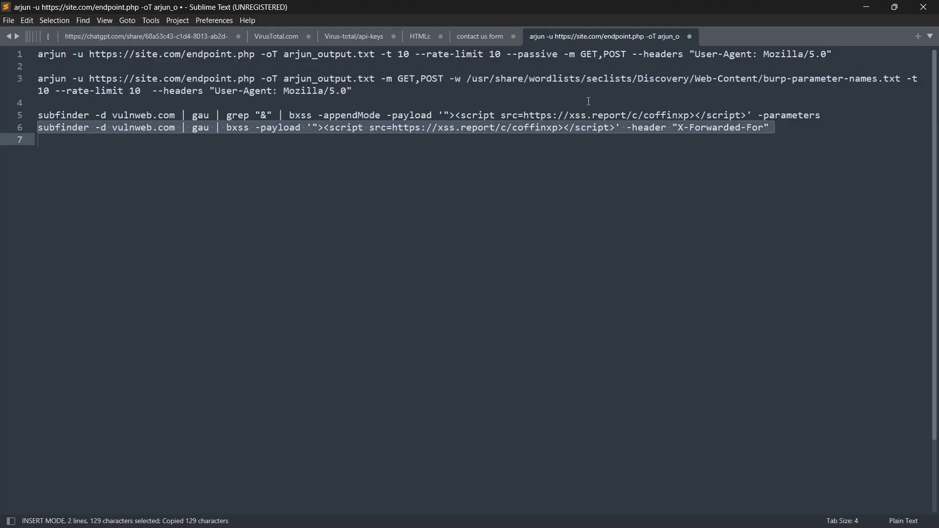
Step: Switch to Windows Terminal to paste the copied X-Forwarded-For bxss command
left_click(367, 513)
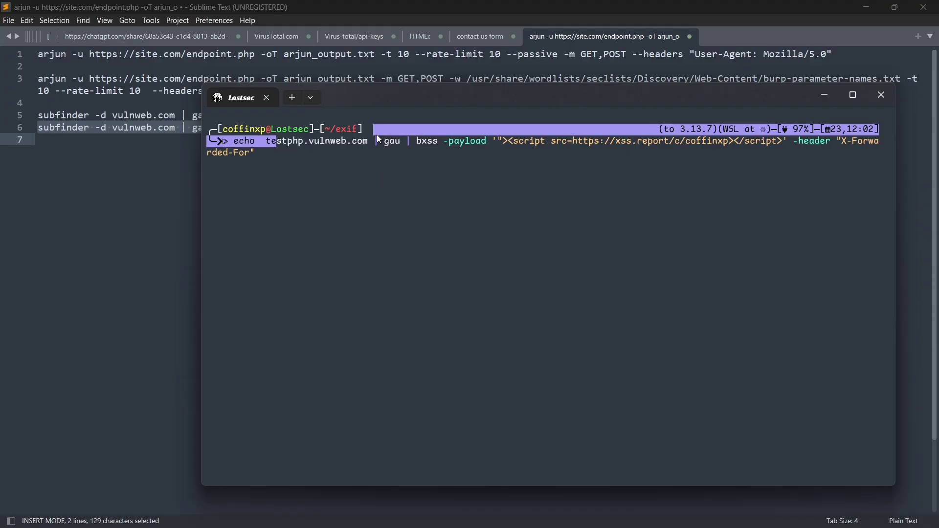
Step: Run bxss on testphp.vulnweb.com URLs with the xss.report X-Forwarded-For payload and review the output
key("Enter")
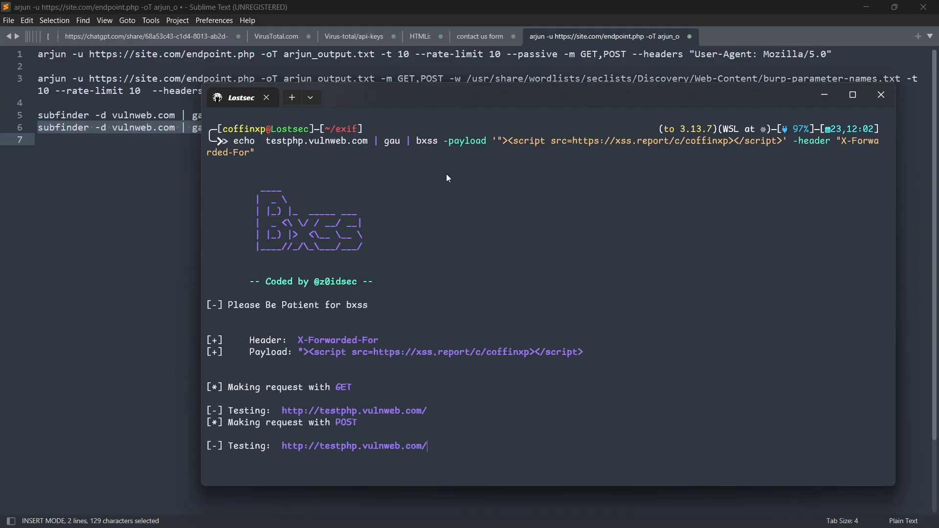
scroll("down", 3)
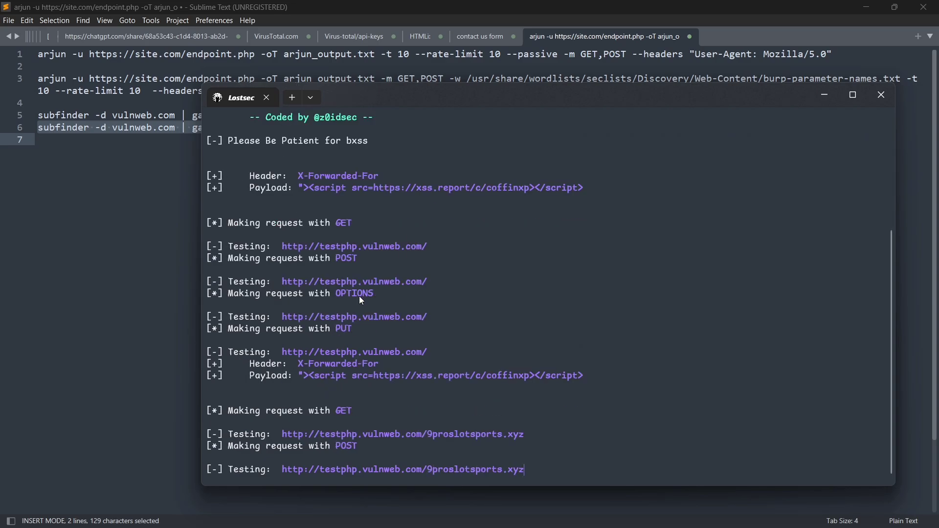
scroll("down", 3)
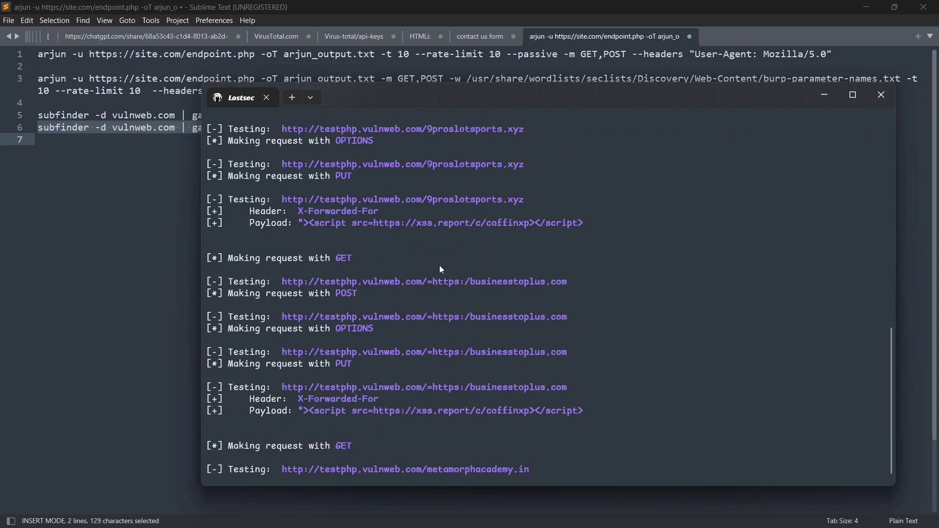
scroll("down", 3)
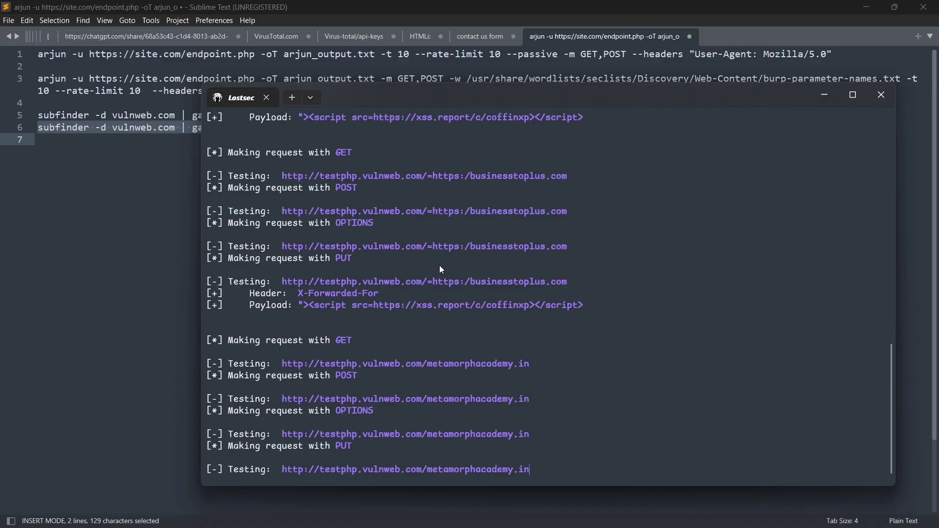
scroll("down", 3)
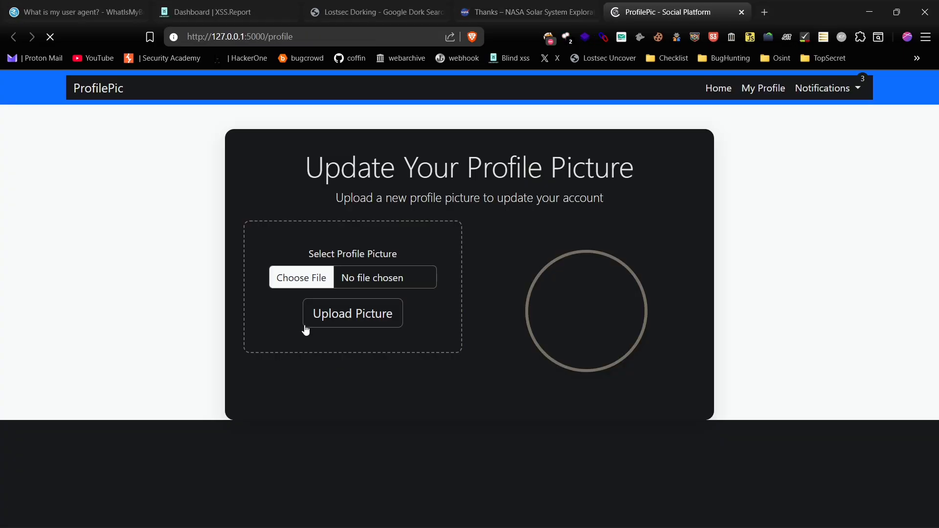
Step: Choose htmli.jpg as the new profile picture in ProfilePic
left_click(353, 313)
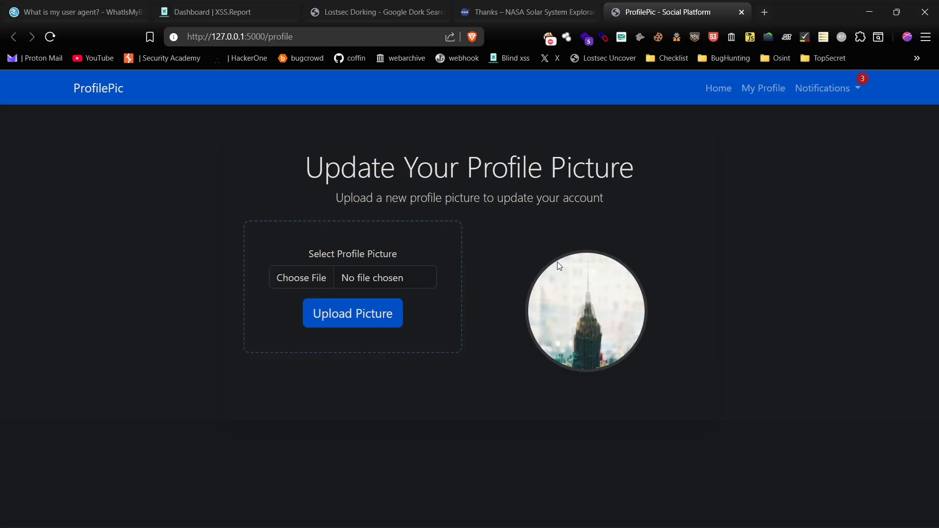
left_click(301, 278)
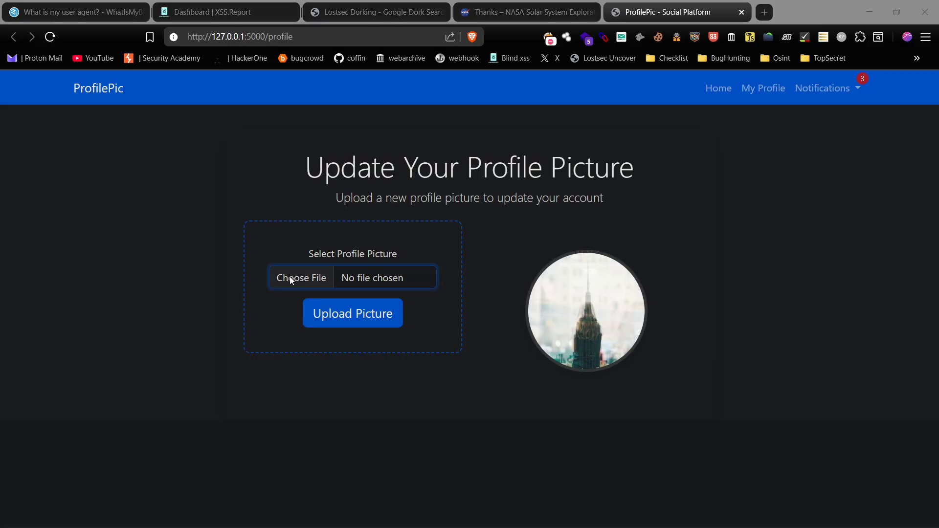
left_click(301, 278)
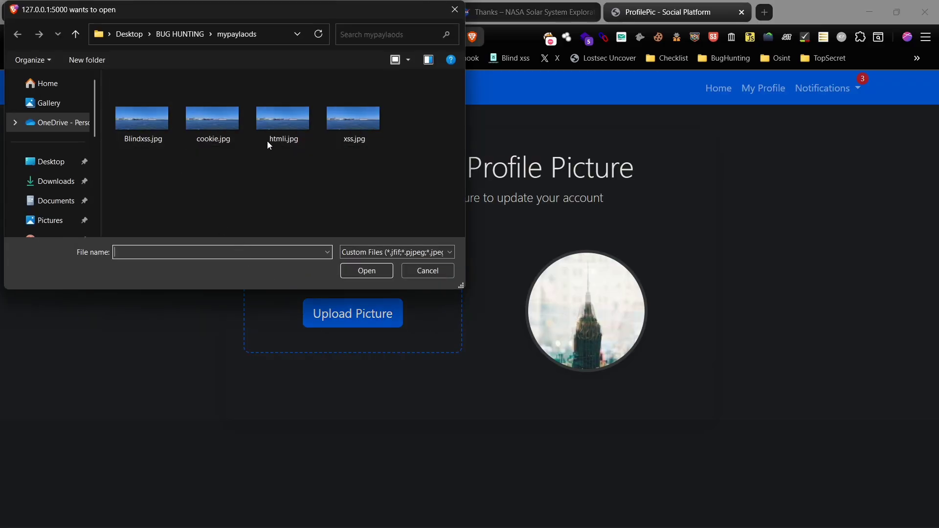
left_click(283, 117)
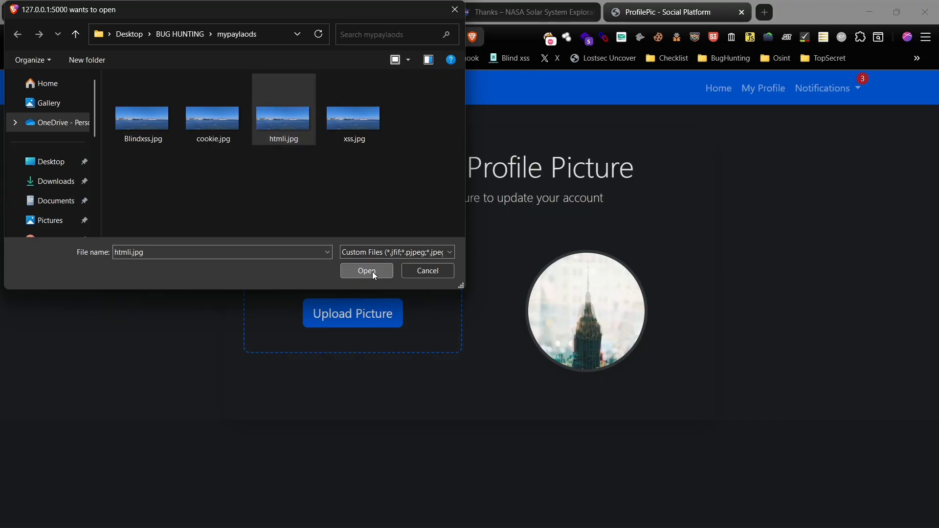
left_click(366, 271)
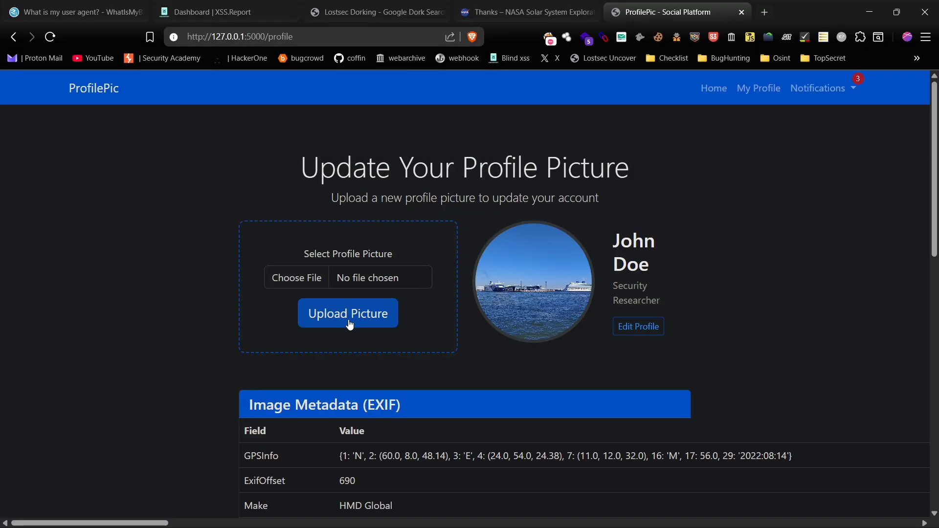
Step: Enter 'admin', upload the payload picture, and dismiss the 1337 alert
scroll("down", 3)
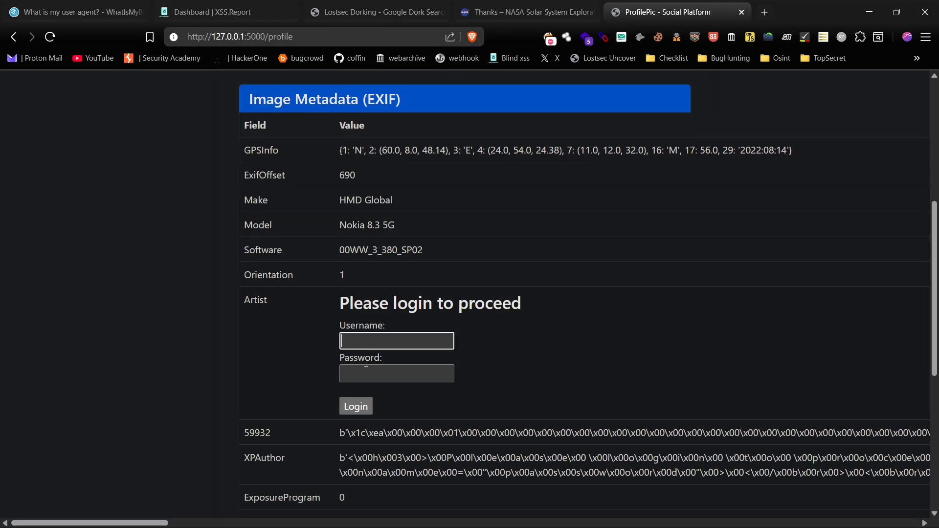
type("a")
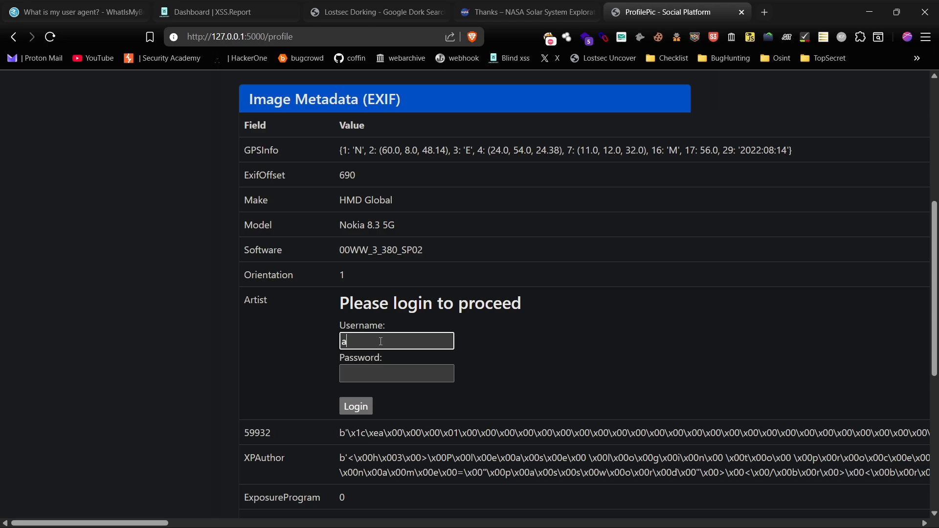
type("dmin")
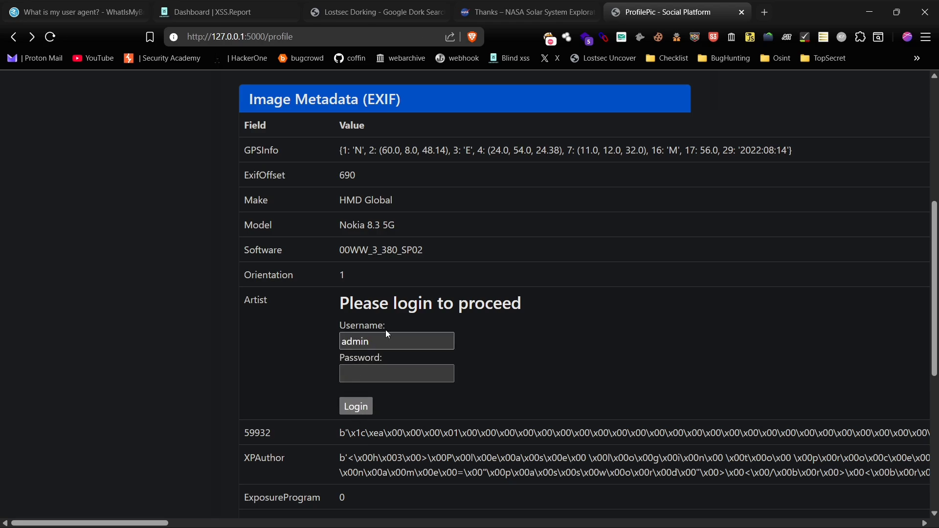
left_click(348, 313)
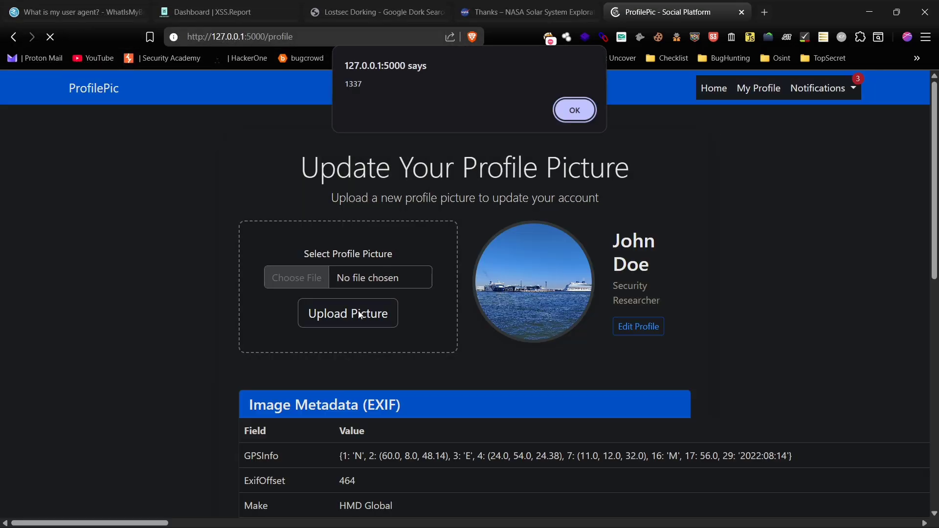
left_click(575, 110)
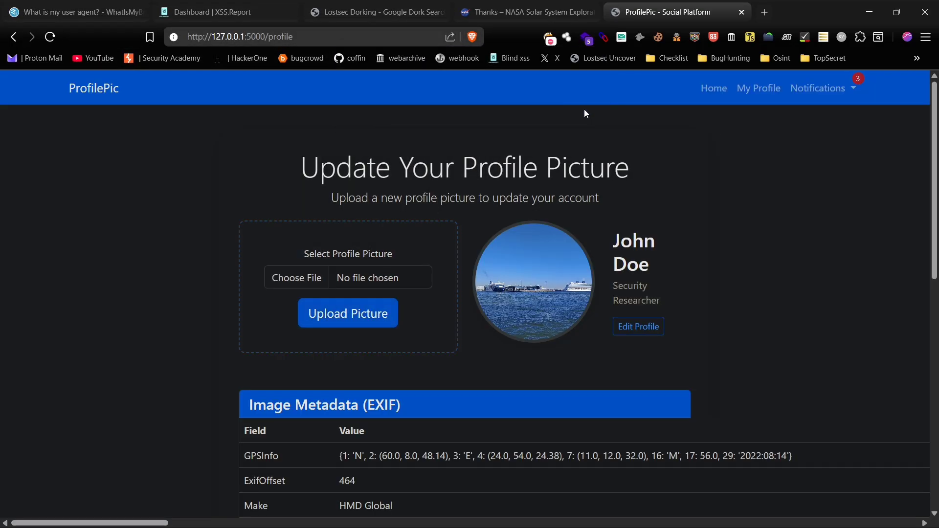
Step: Upload cookie.jpg and dismiss the alert listing the page cookies
left_click(296, 278)
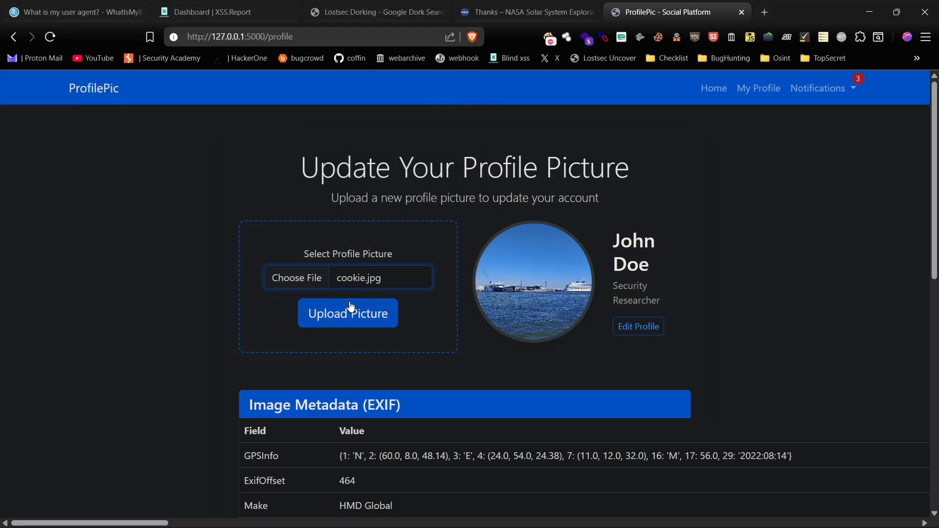
left_click(348, 313)
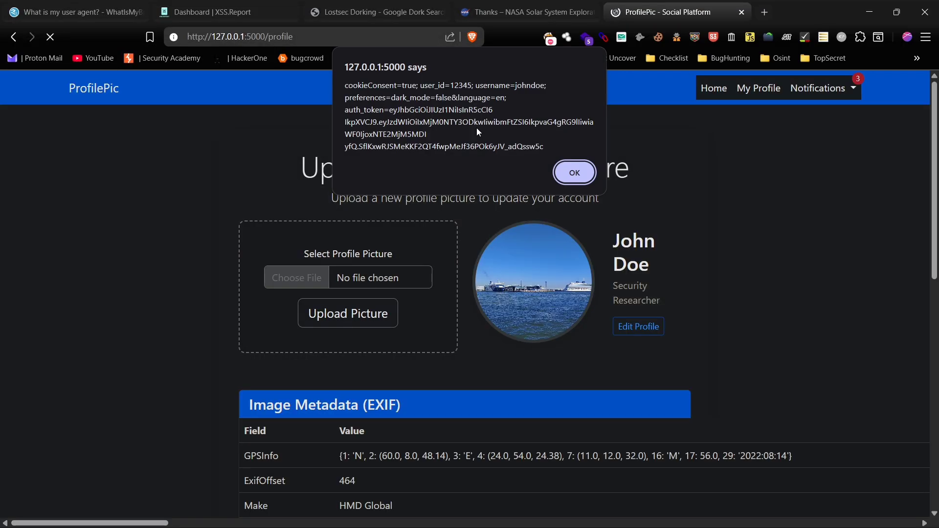
left_click(574, 172)
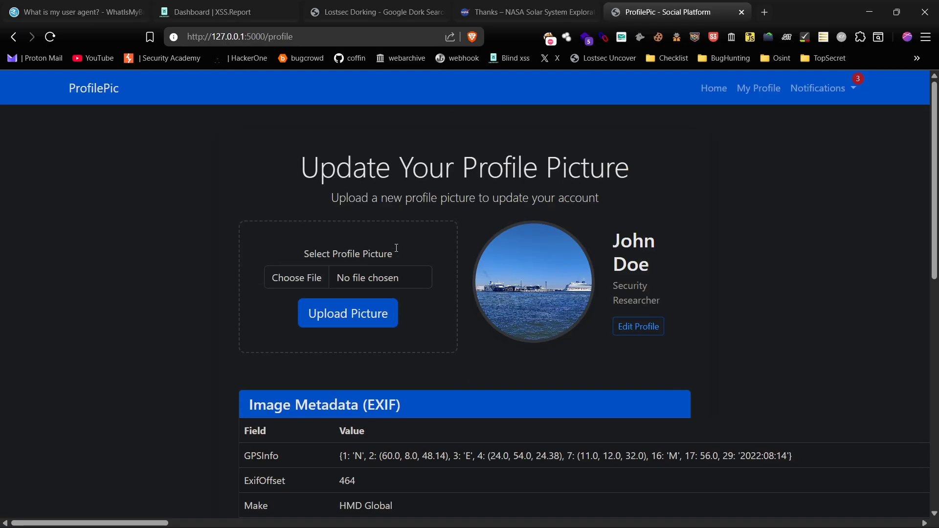
Step: Pick another payload picture from the mypaylaods folder, then go to XSS.Report
left_click(296, 277)
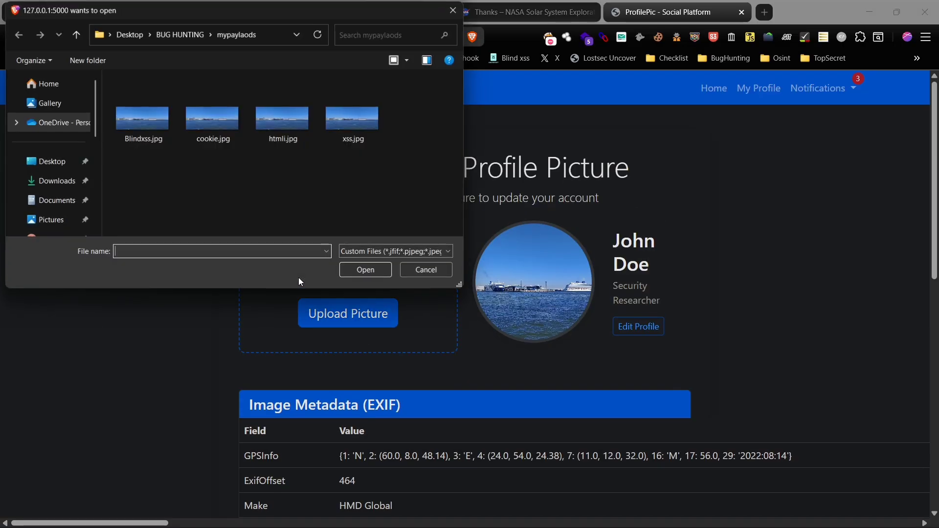
left_click(142, 117)
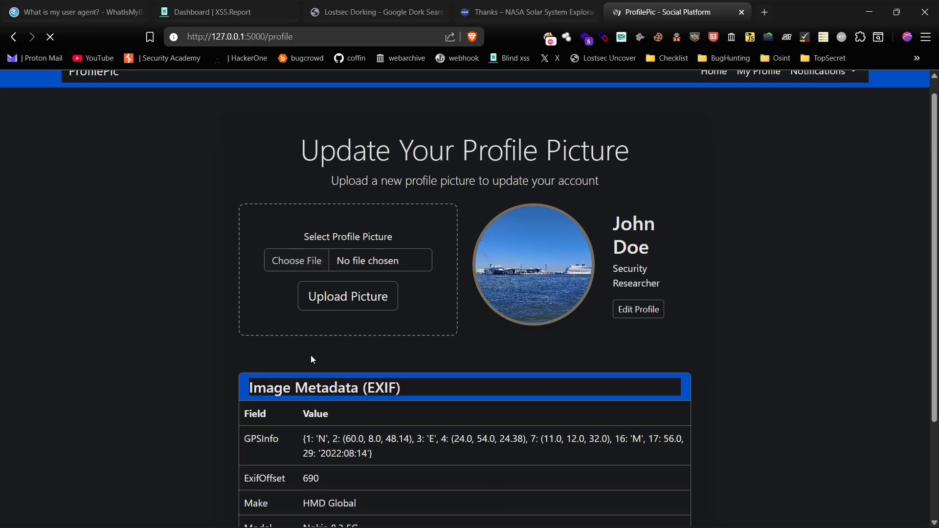
scroll("down", 3)
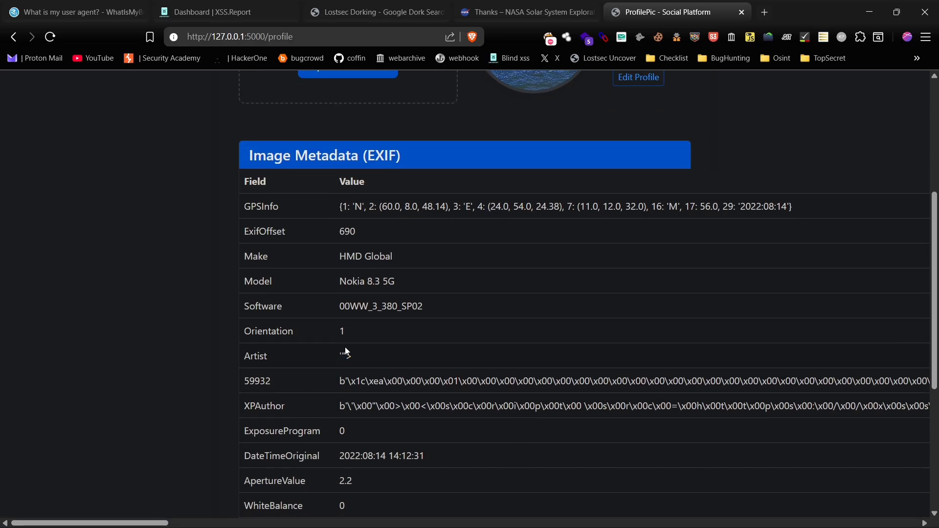
left_click(215, 13)
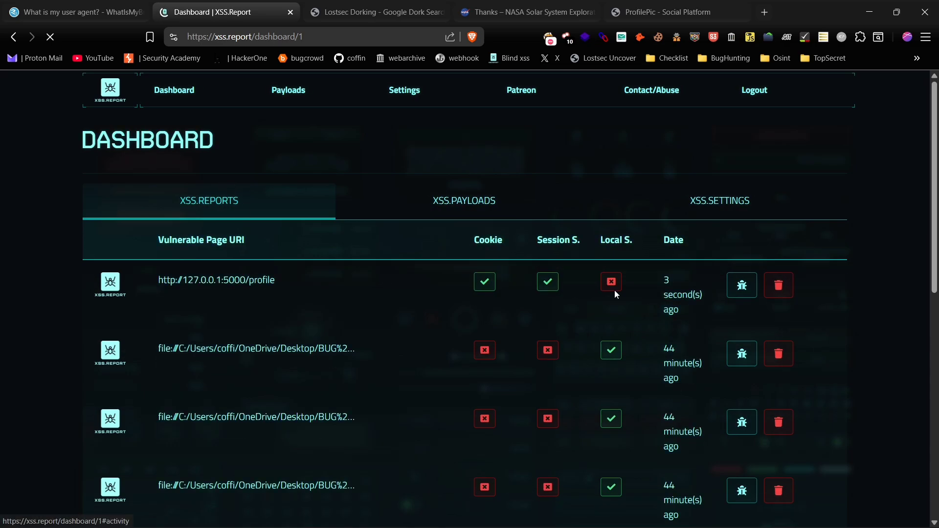
Step: Inspect the new ProfilePic callback with captured cookies and session storage, then return to ProfilePic
double_click(216, 280)
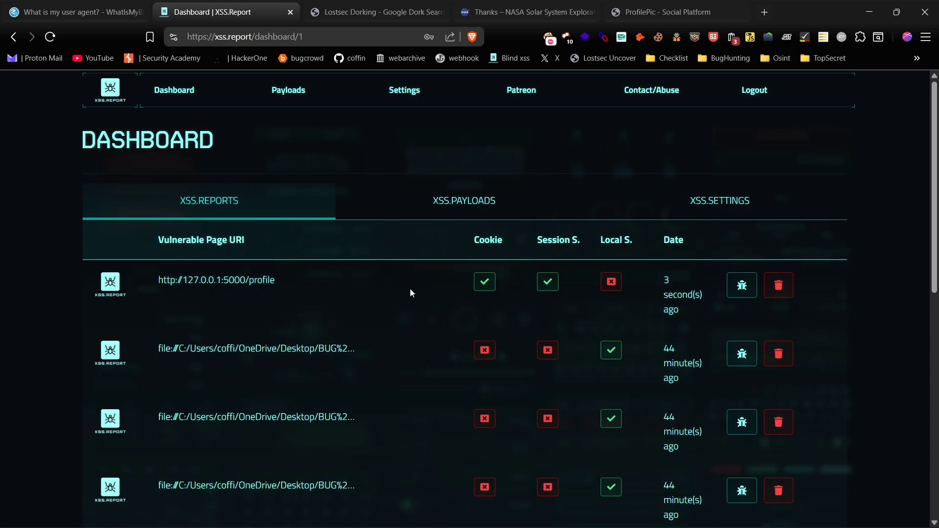
left_click(669, 11)
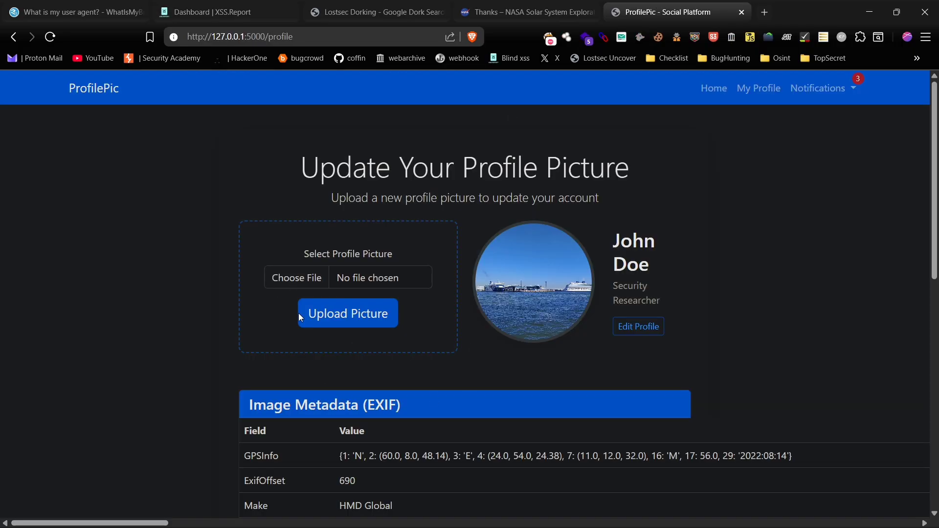
scroll("down", 3)
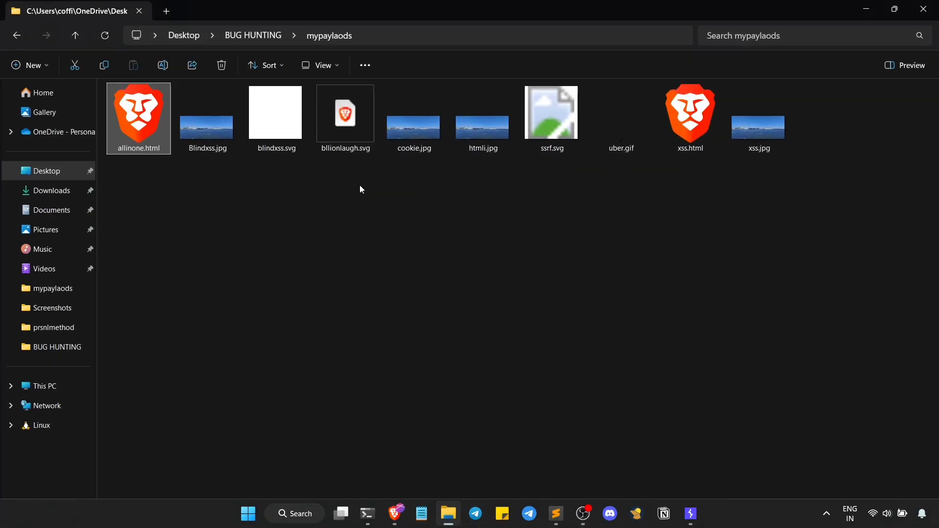
Step: Dismiss the '1' alert raised on the ProfilePic profile page
left_click(759, 127)
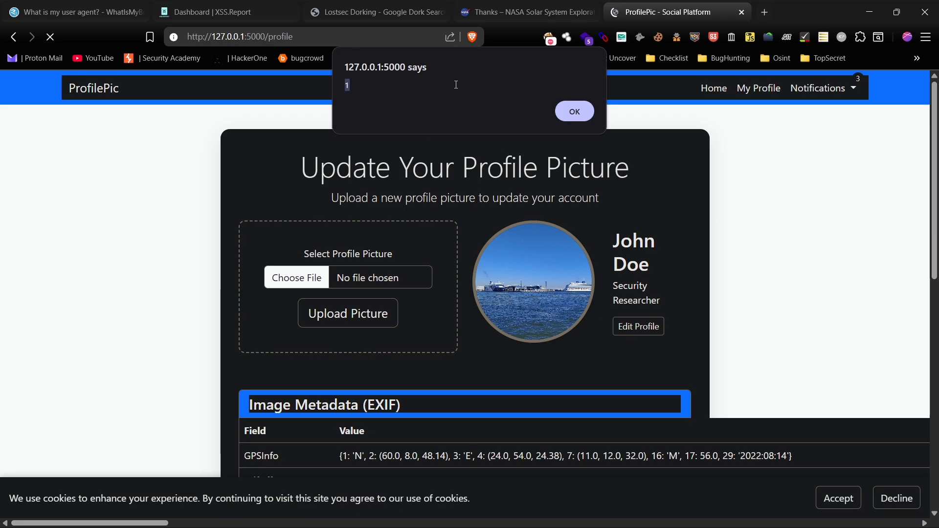
left_click(574, 111)
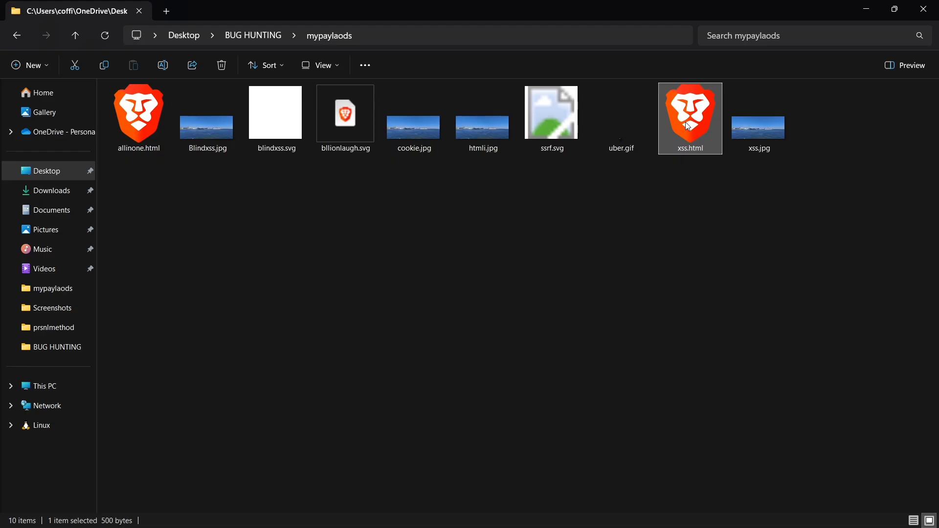
Step: Open xss.html in Brave, dismiss its 'You have been hacked' alert, and return to the folder
double_click(690, 118)
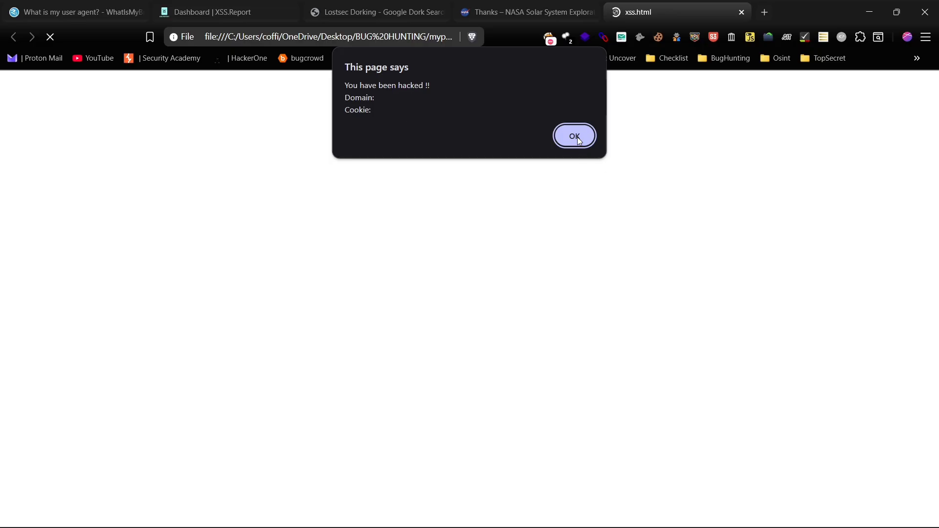
left_click(574, 136)
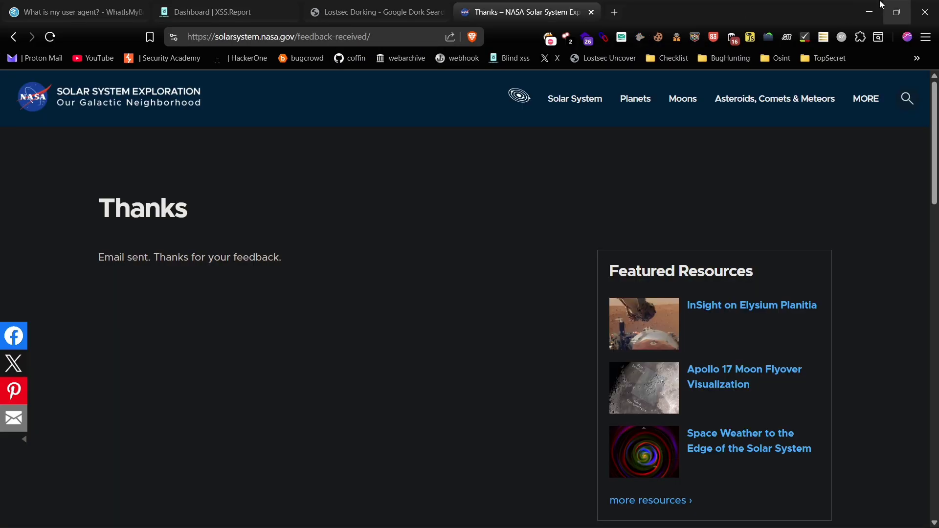
left_click(211, 12)
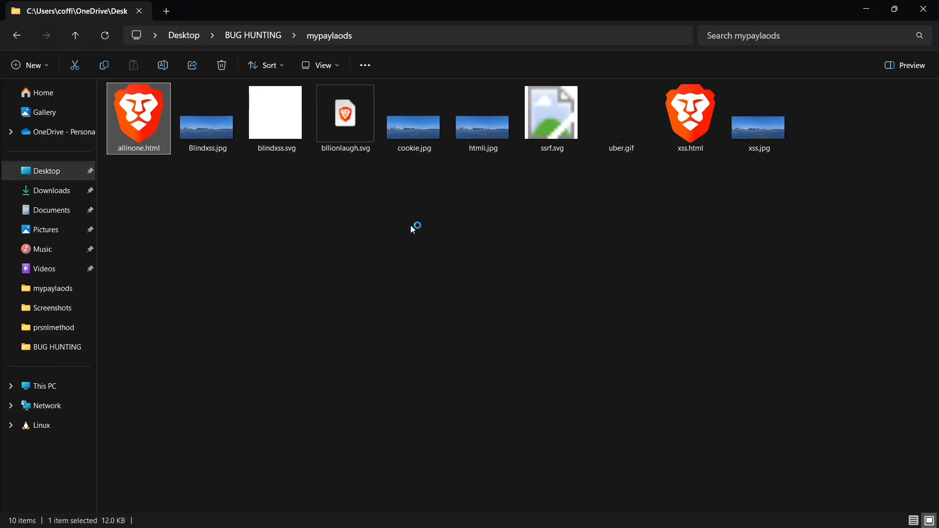
Step: Read allinone.html's blind XSS payloads in Notepad, then open the file in Brave
double_click(139, 118)
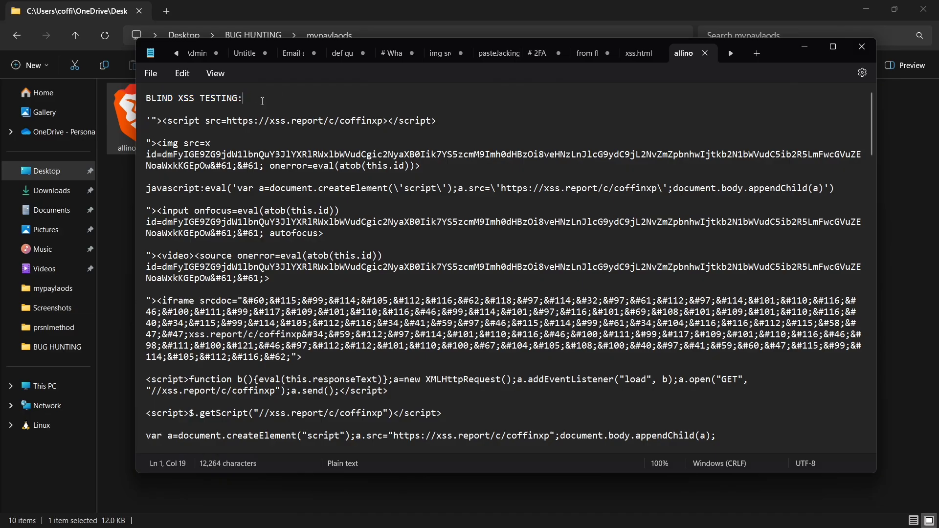
scroll("down", 3)
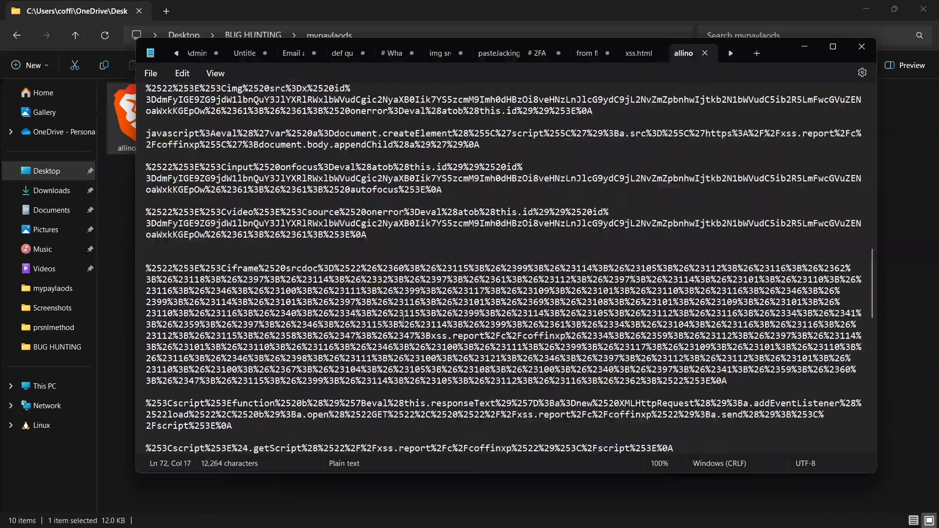
left_click(862, 47)
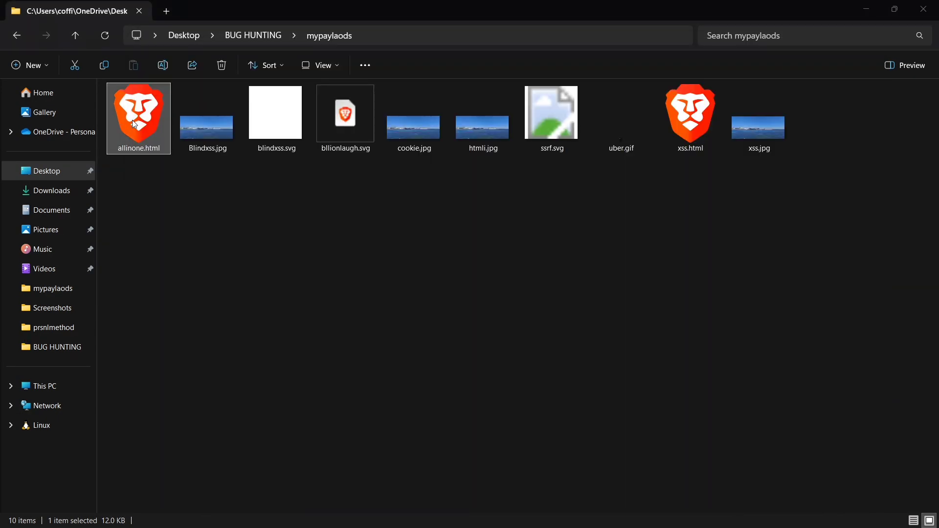
double_click(138, 113)
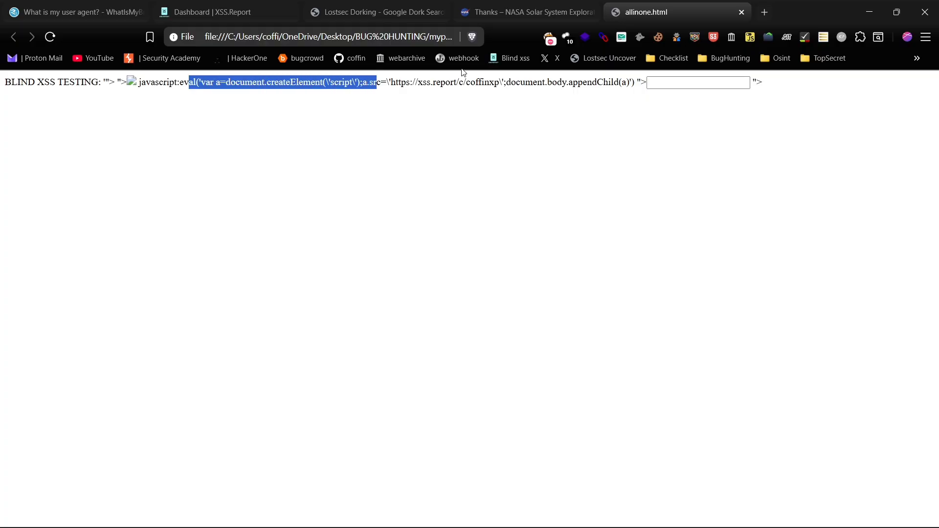
Step: Browse the fresh allinone.html callbacks on XSS.Report and go to page 2 of reports
left_click(362, 129)
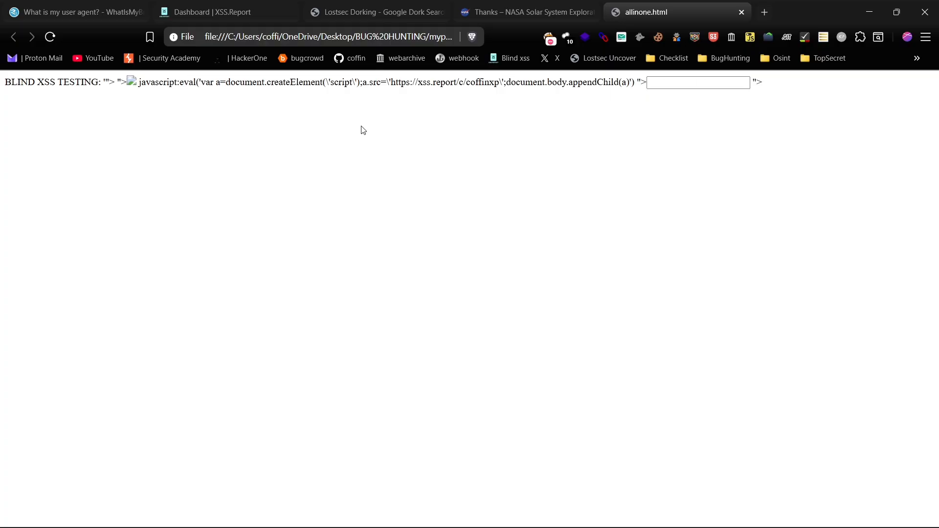
left_click(212, 12)
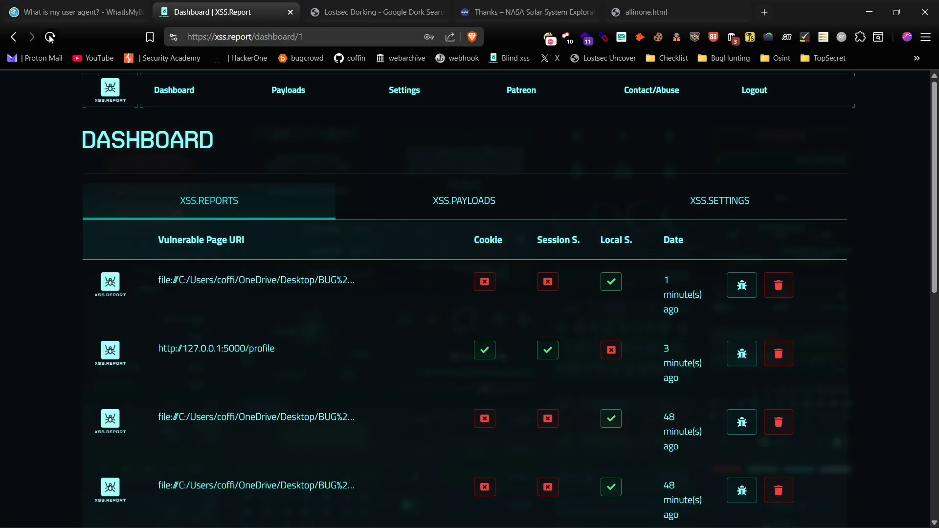
scroll("down", 3)
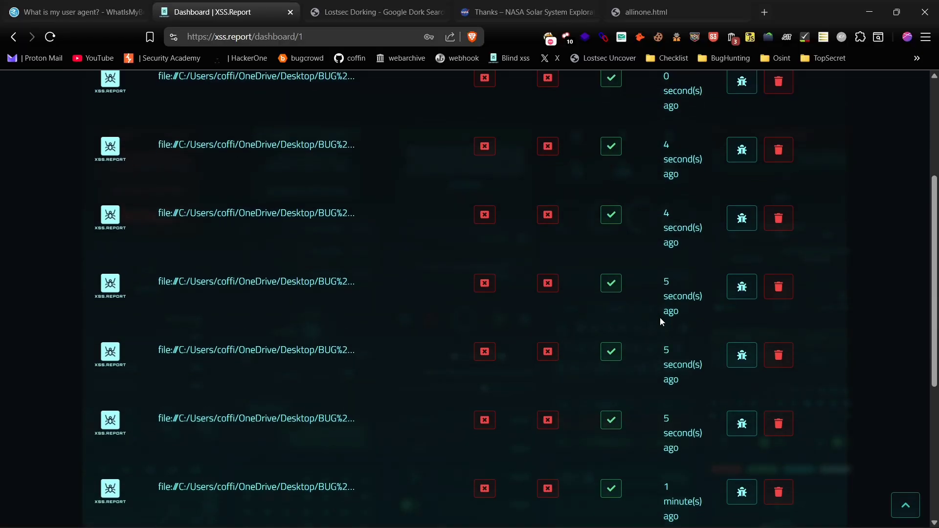
scroll("up", 3)
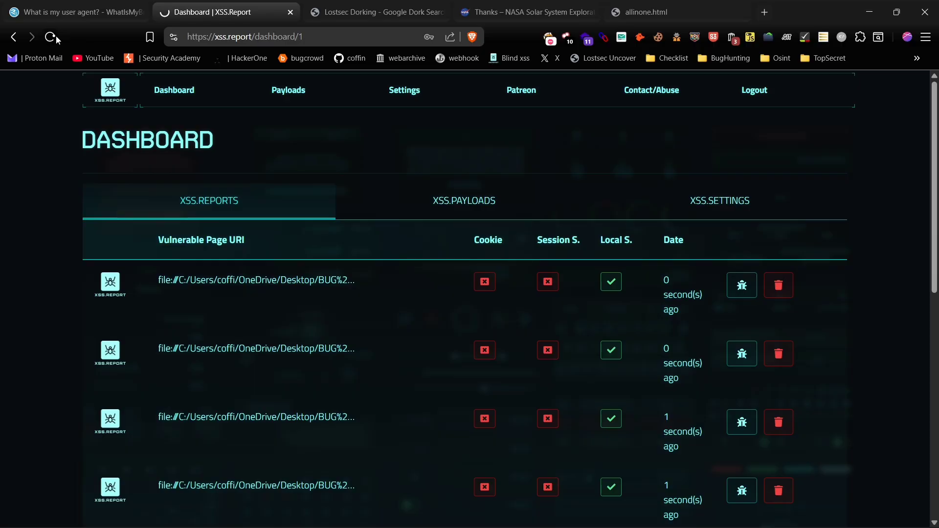
scroll("down", 3)
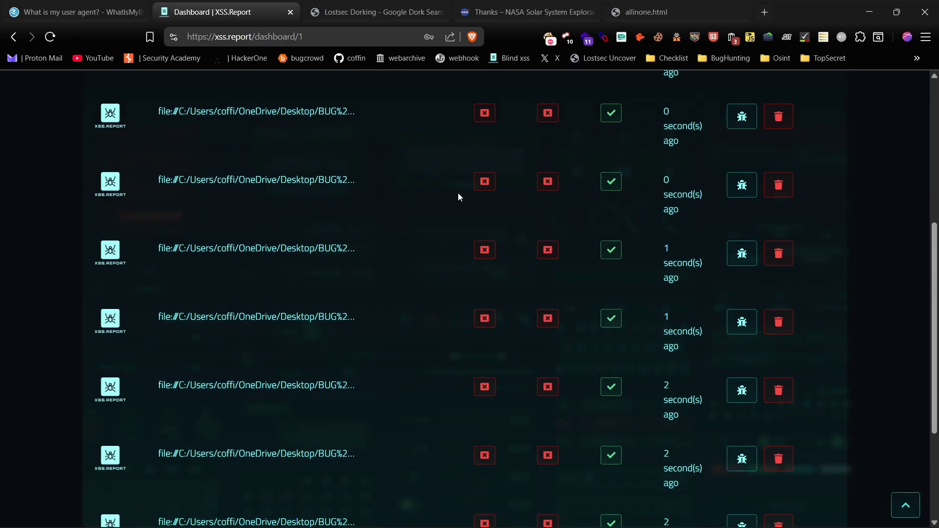
scroll("down", 3)
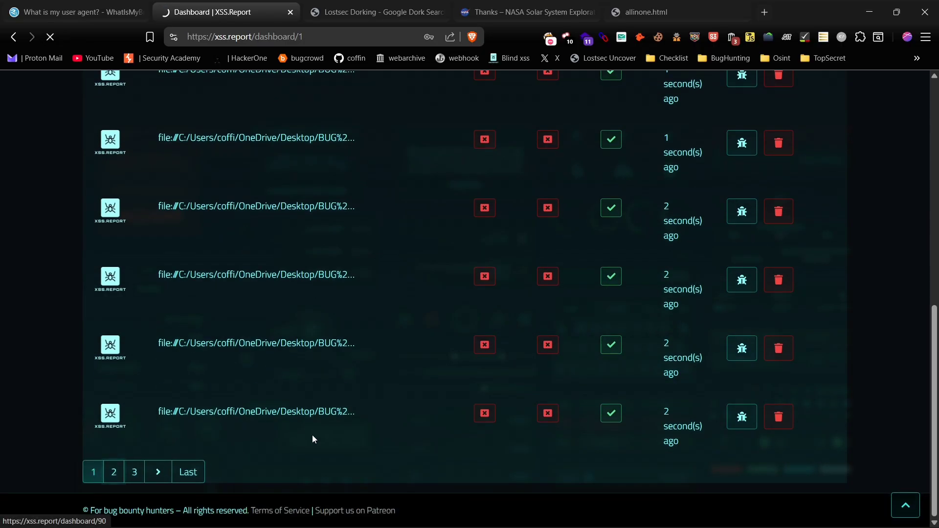
left_click(113, 471)
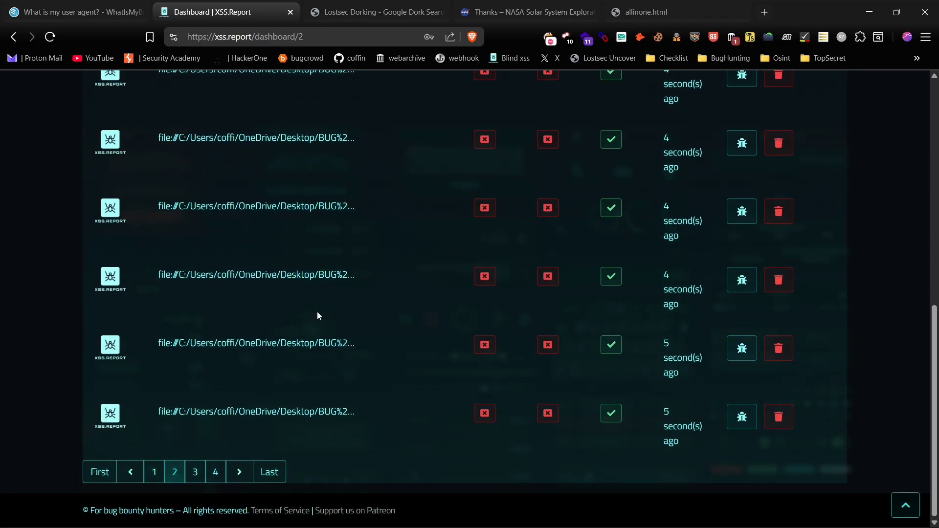